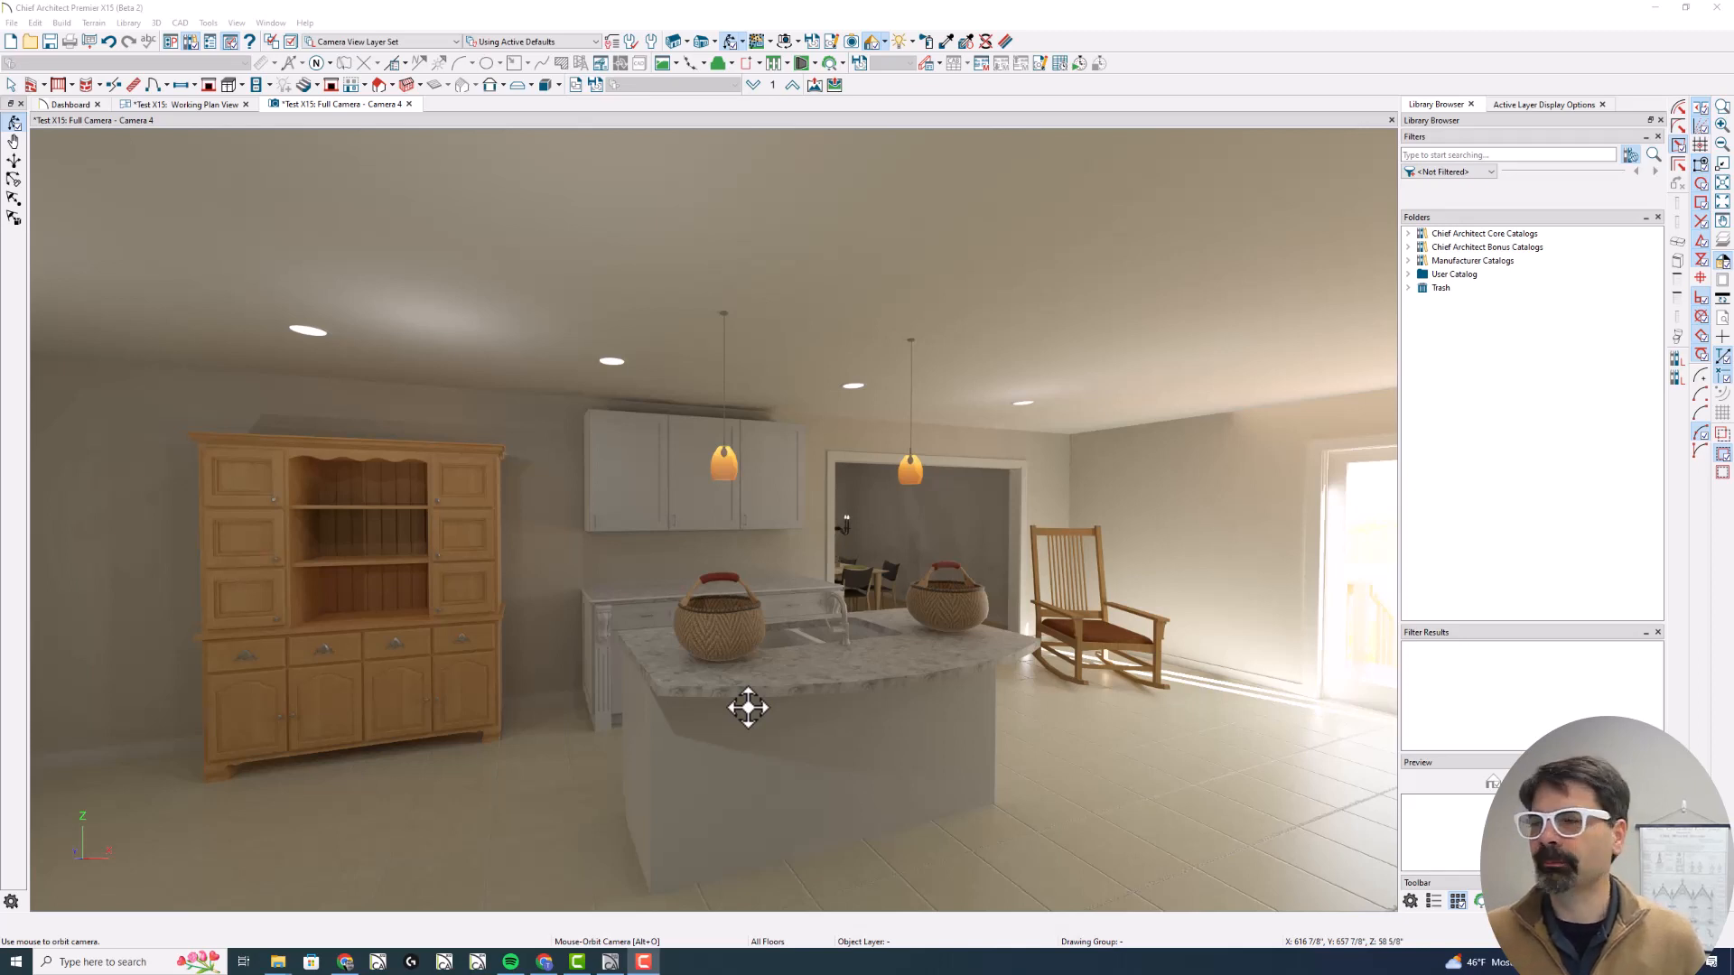
{"action": "mouse_move", "coordinate": [769, 743]}
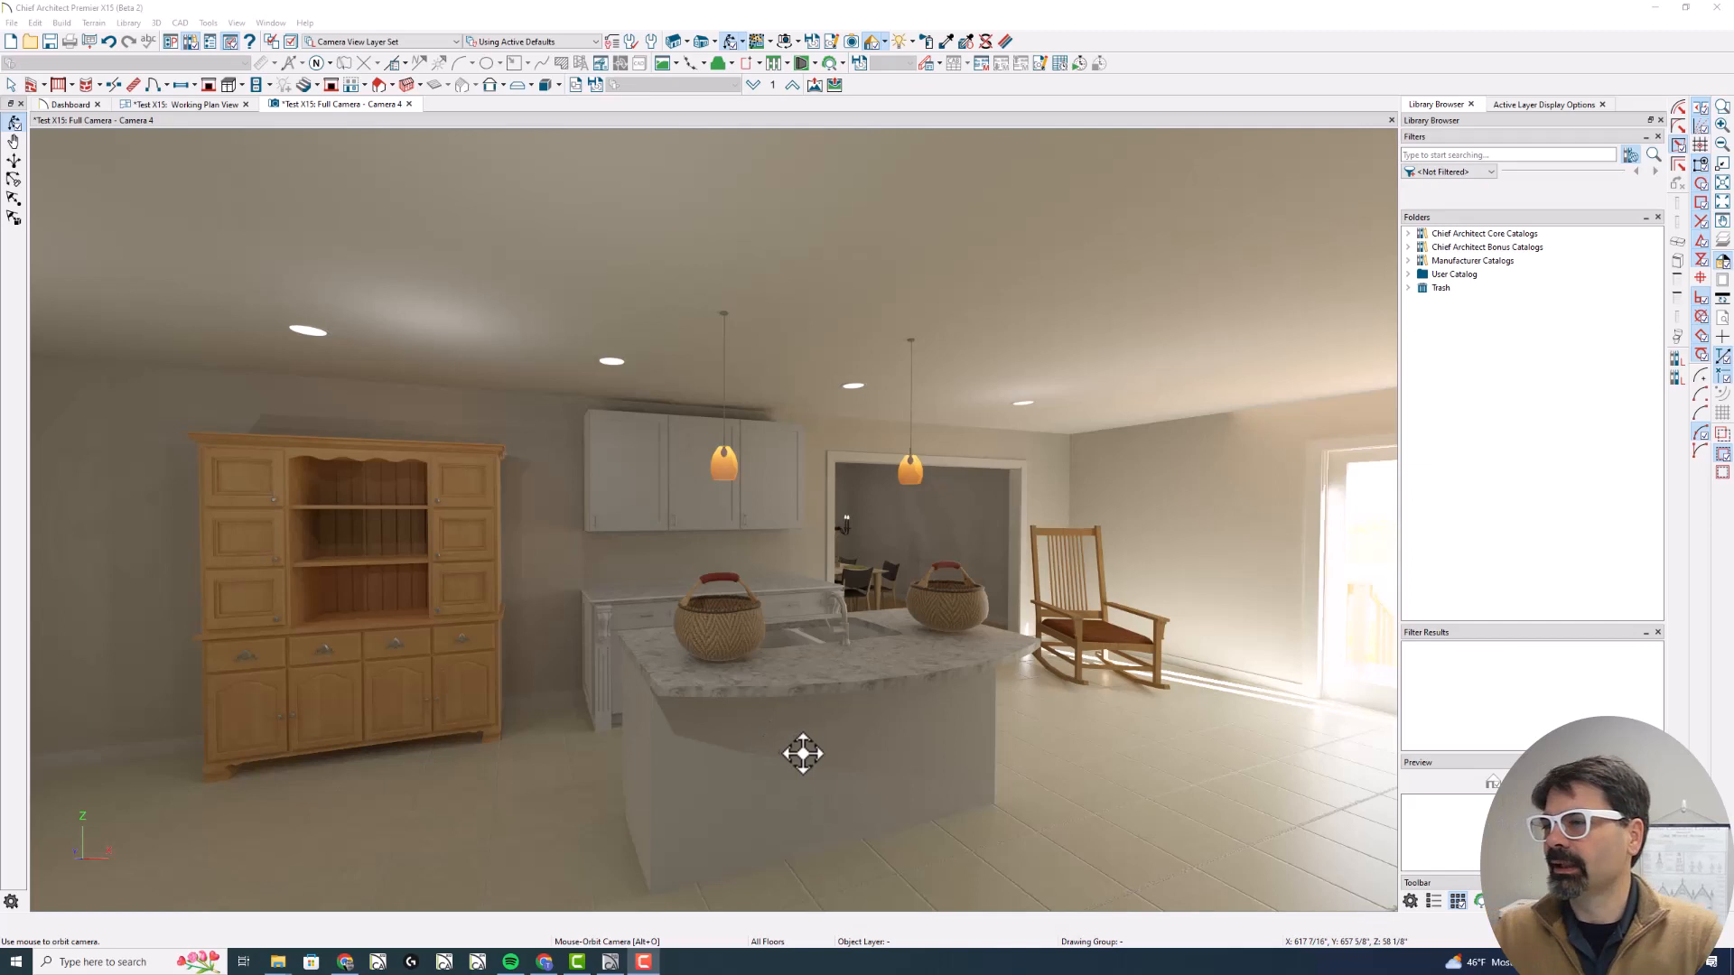
{"action": "mouse_move", "coordinate": [813, 672]}
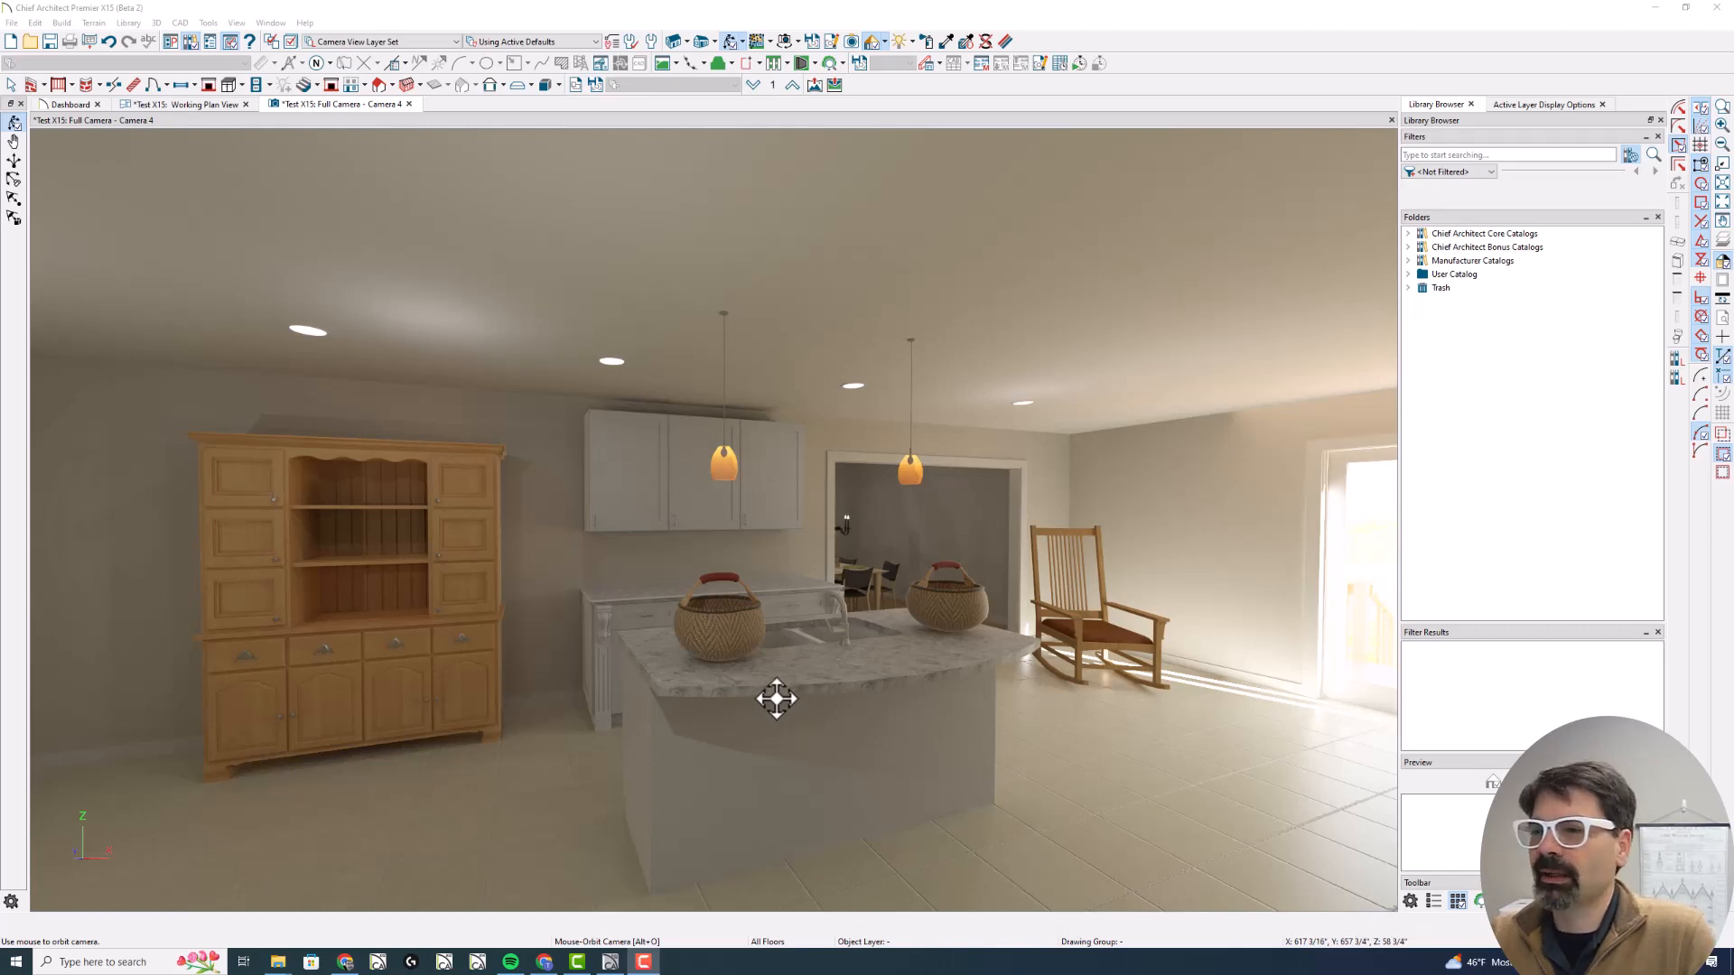
{"action": "mouse_move", "coordinate": [825, 730]}
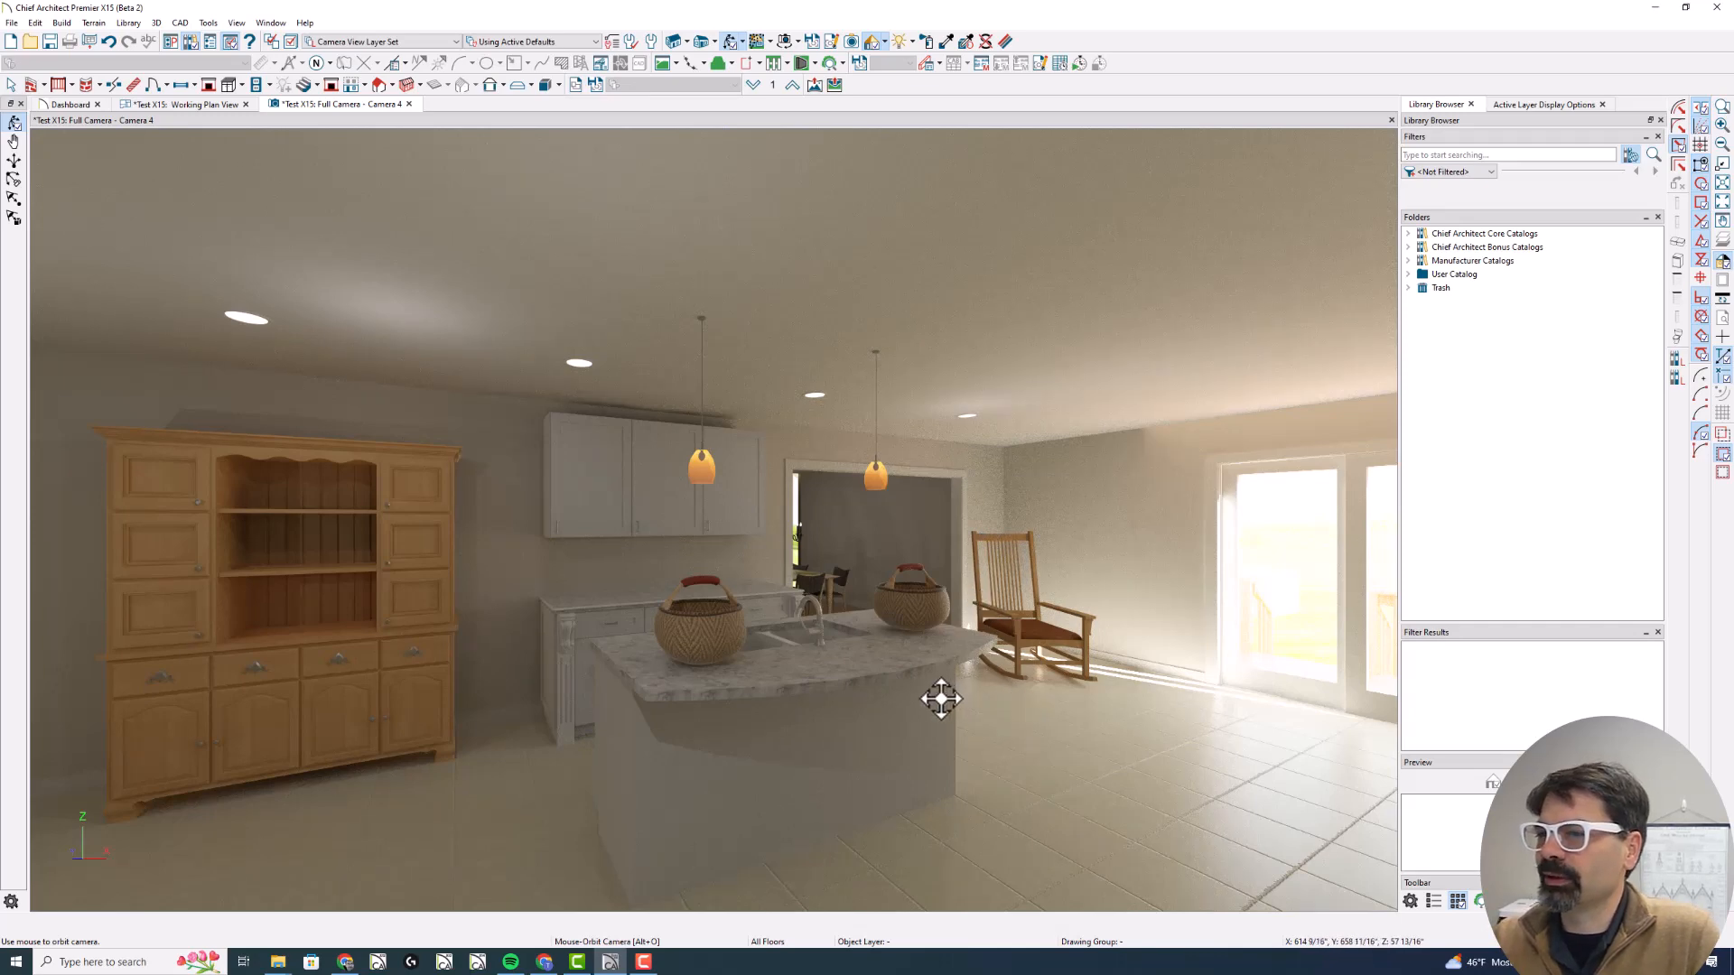
{"action": "mouse_move", "coordinate": [844, 425]}
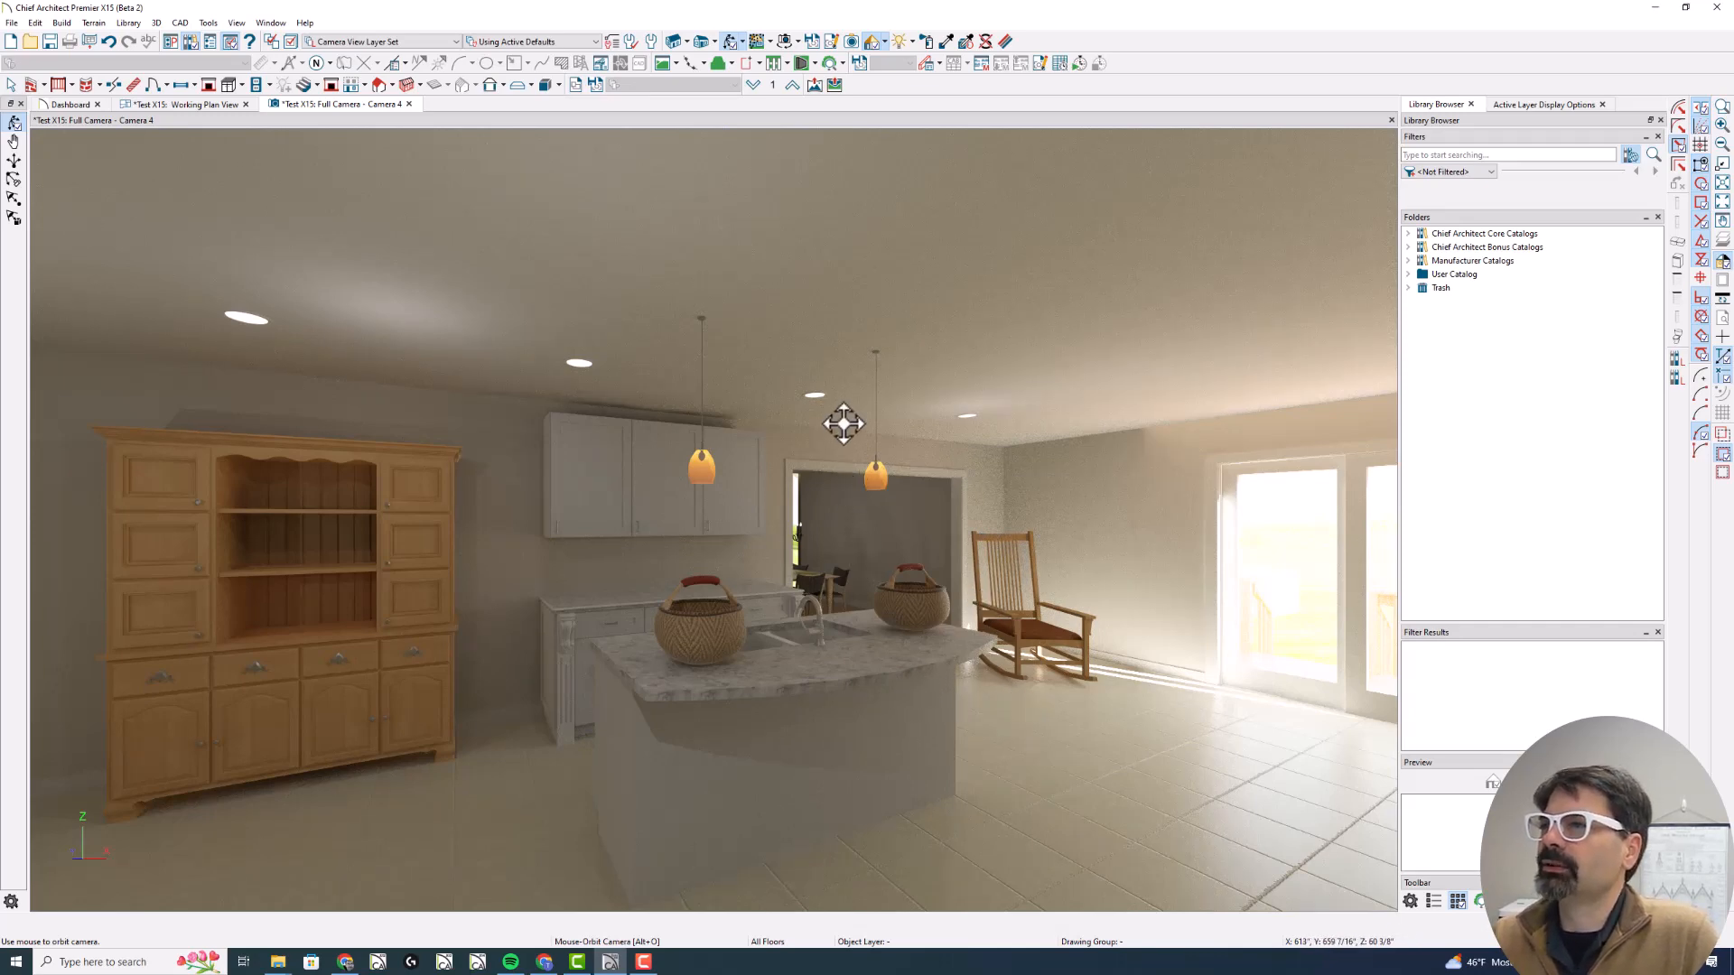
Orbit the kitchen camera toward the hutch so the ray-traced render restarts grainy
{"action": "left_click_drag", "start_coordinate": [844, 422], "coordinate": [761, 547]}
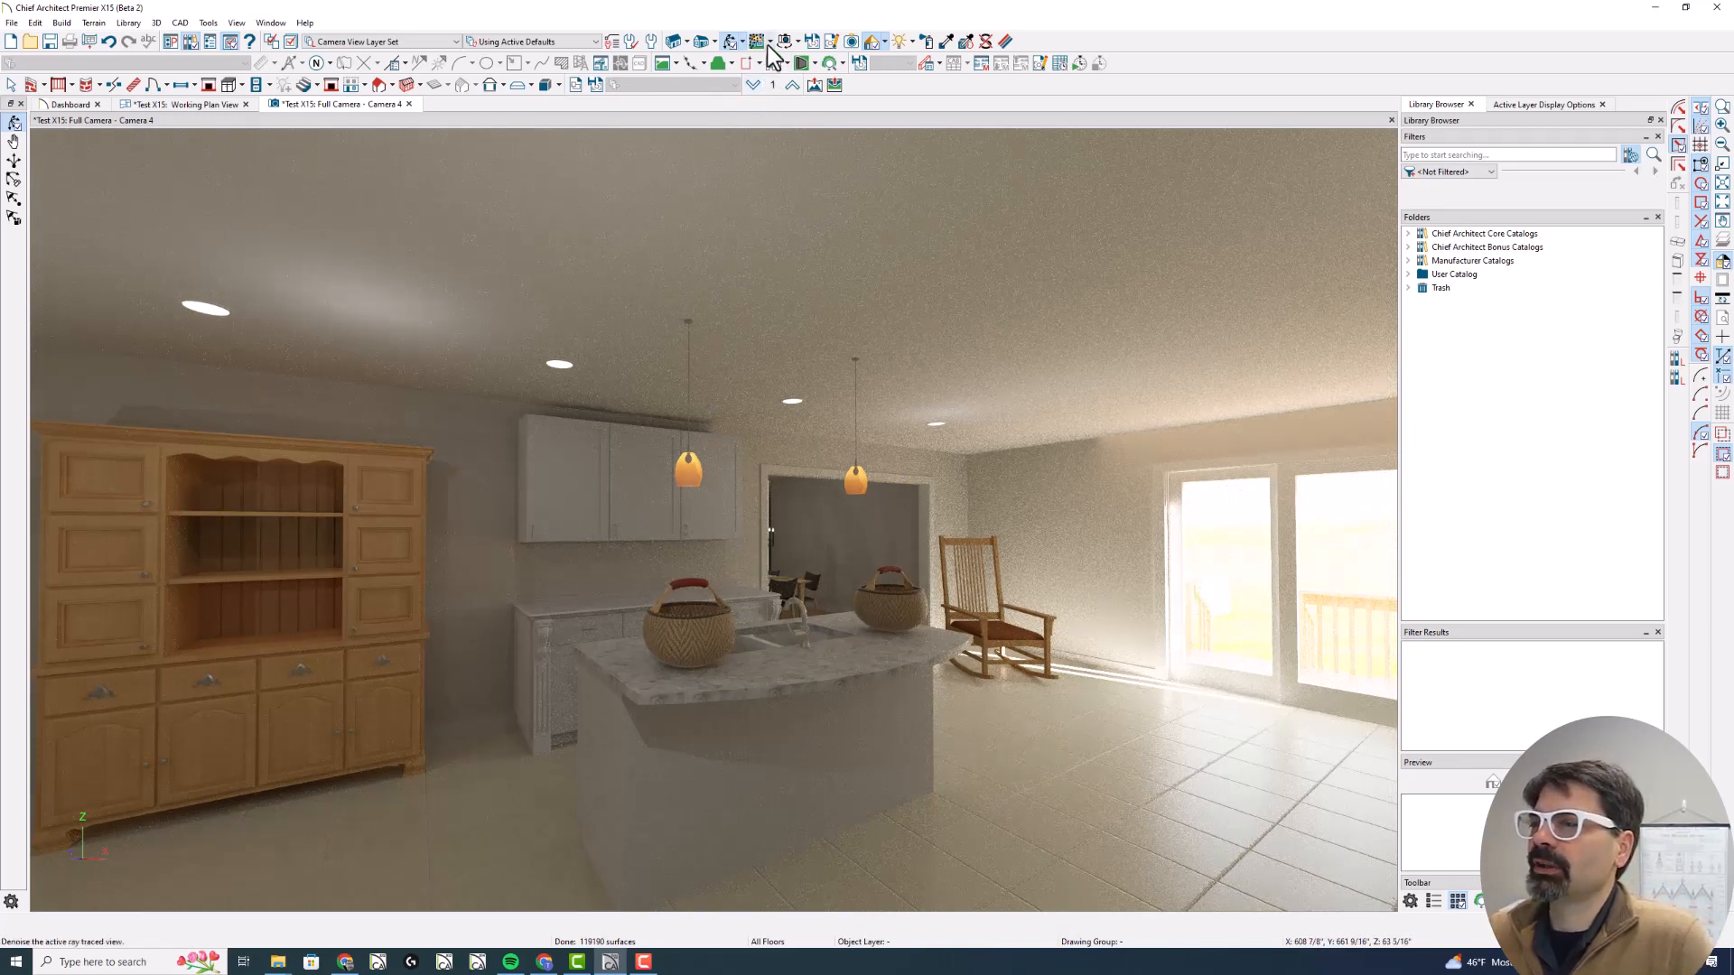
{"action": "left_click", "coordinate": [756, 42]}
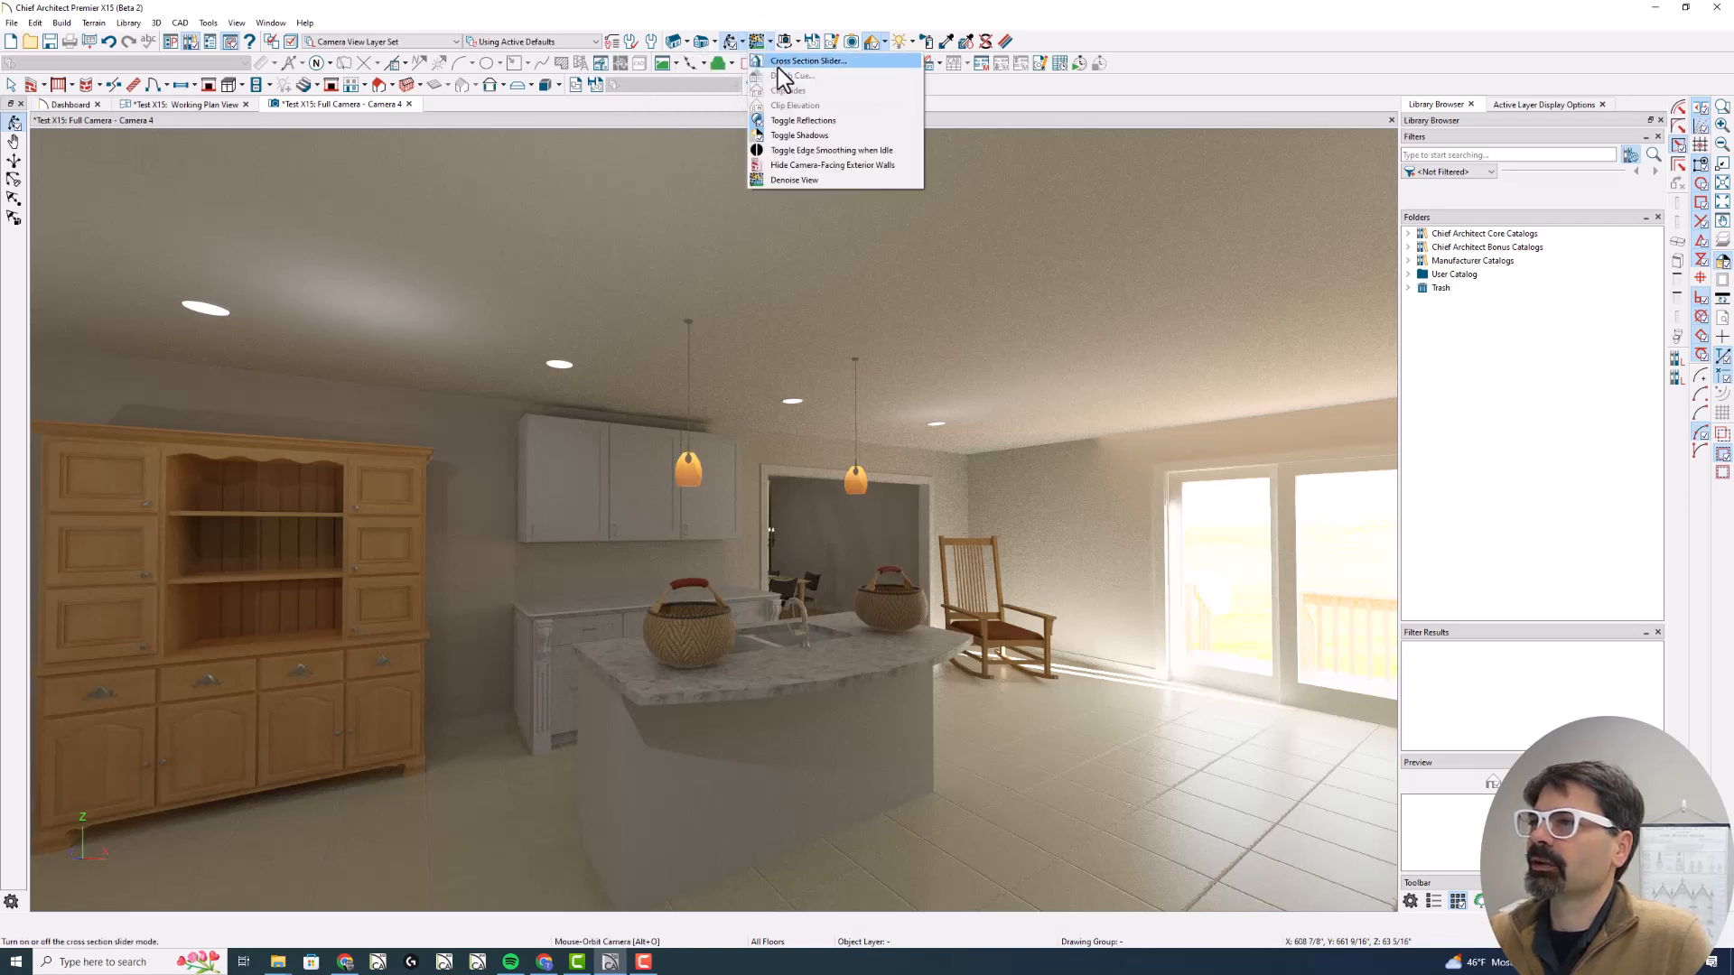
{"action": "mouse_move", "coordinate": [782, 178]}
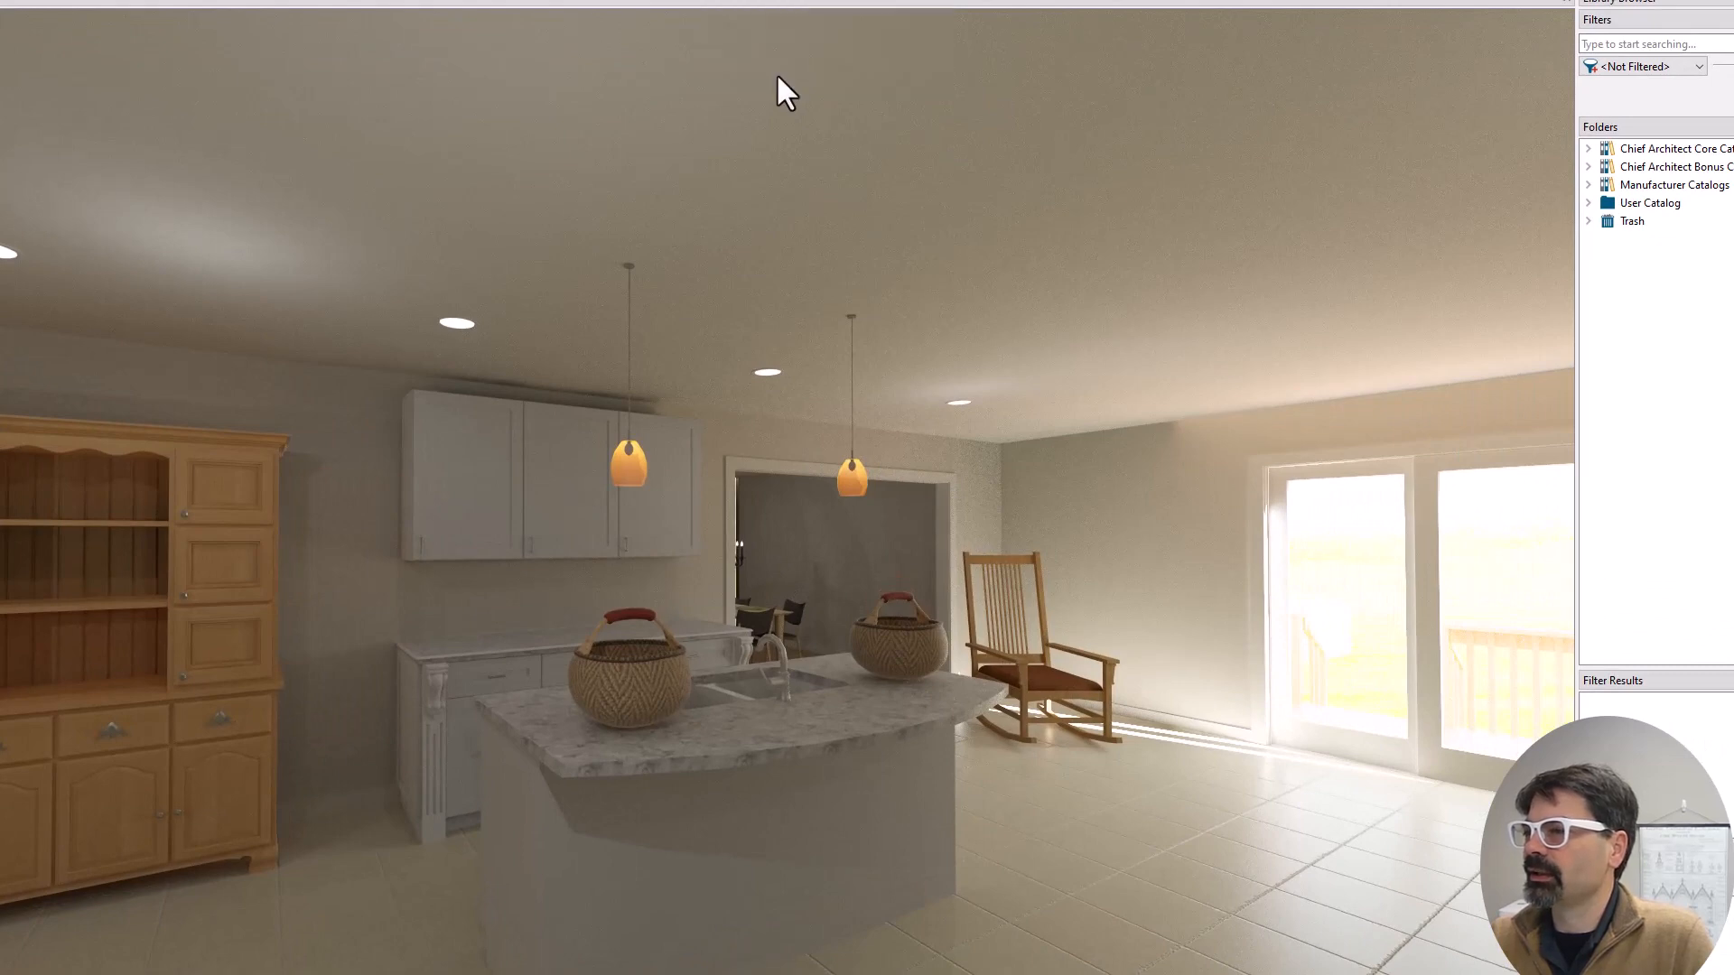
{"action": "mouse_move", "coordinate": [1299, 706]}
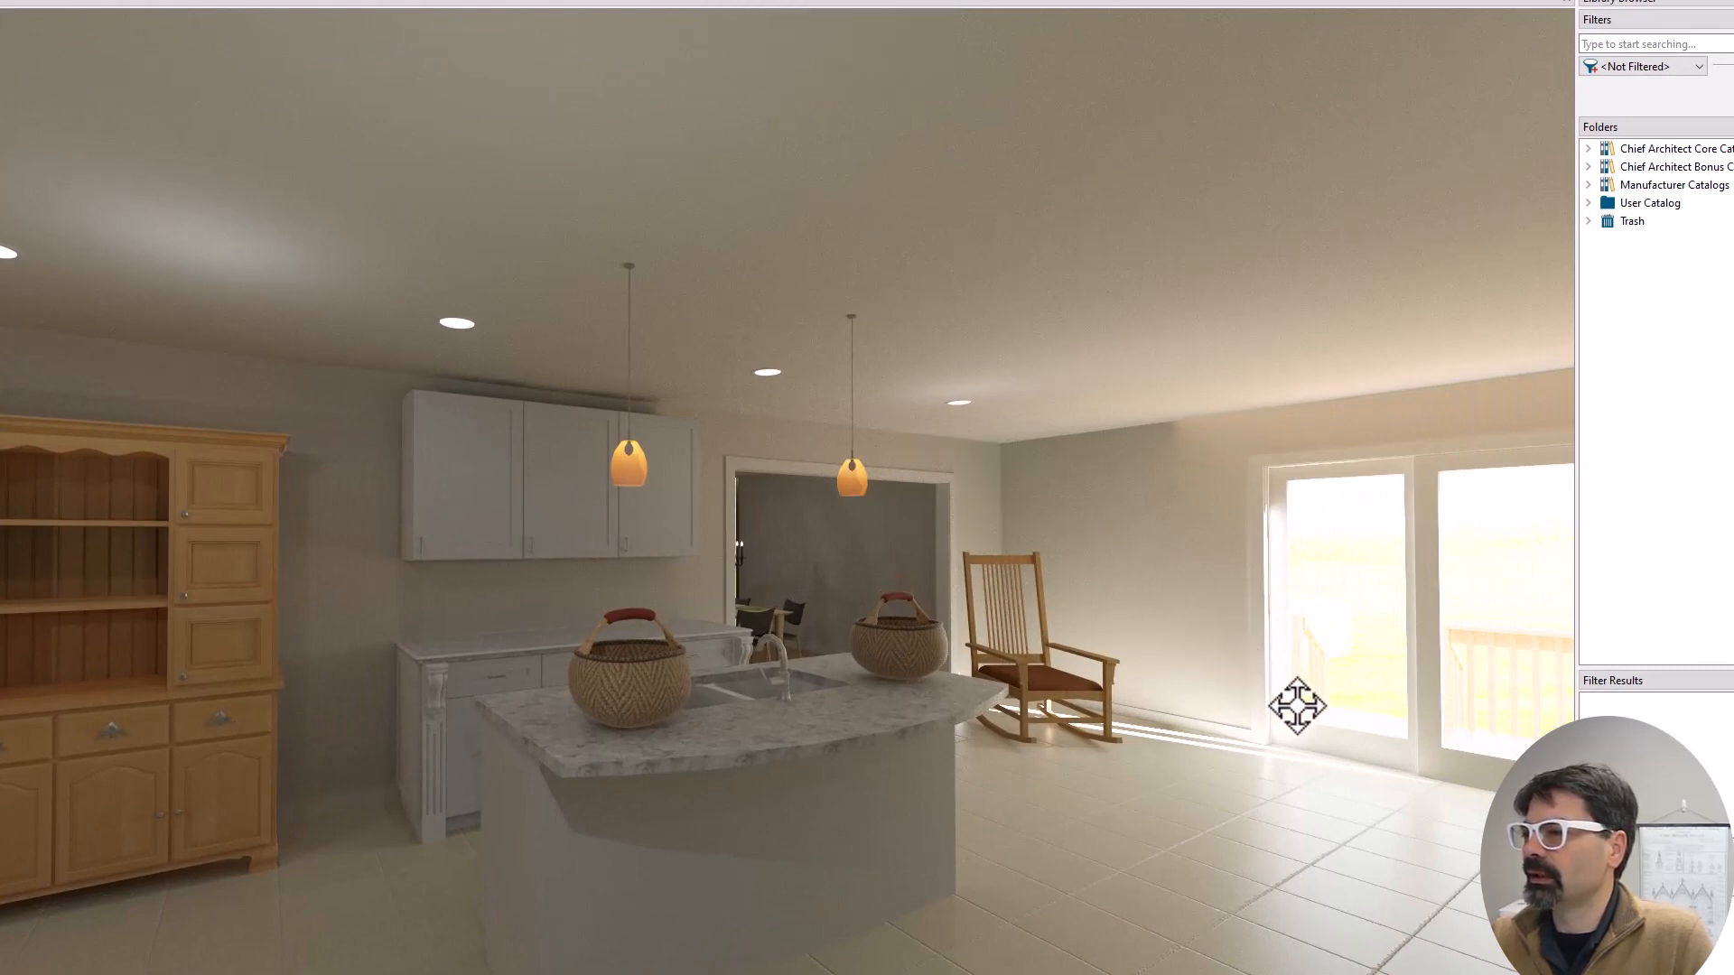
{"action": "mouse_move", "coordinate": [962, 457]}
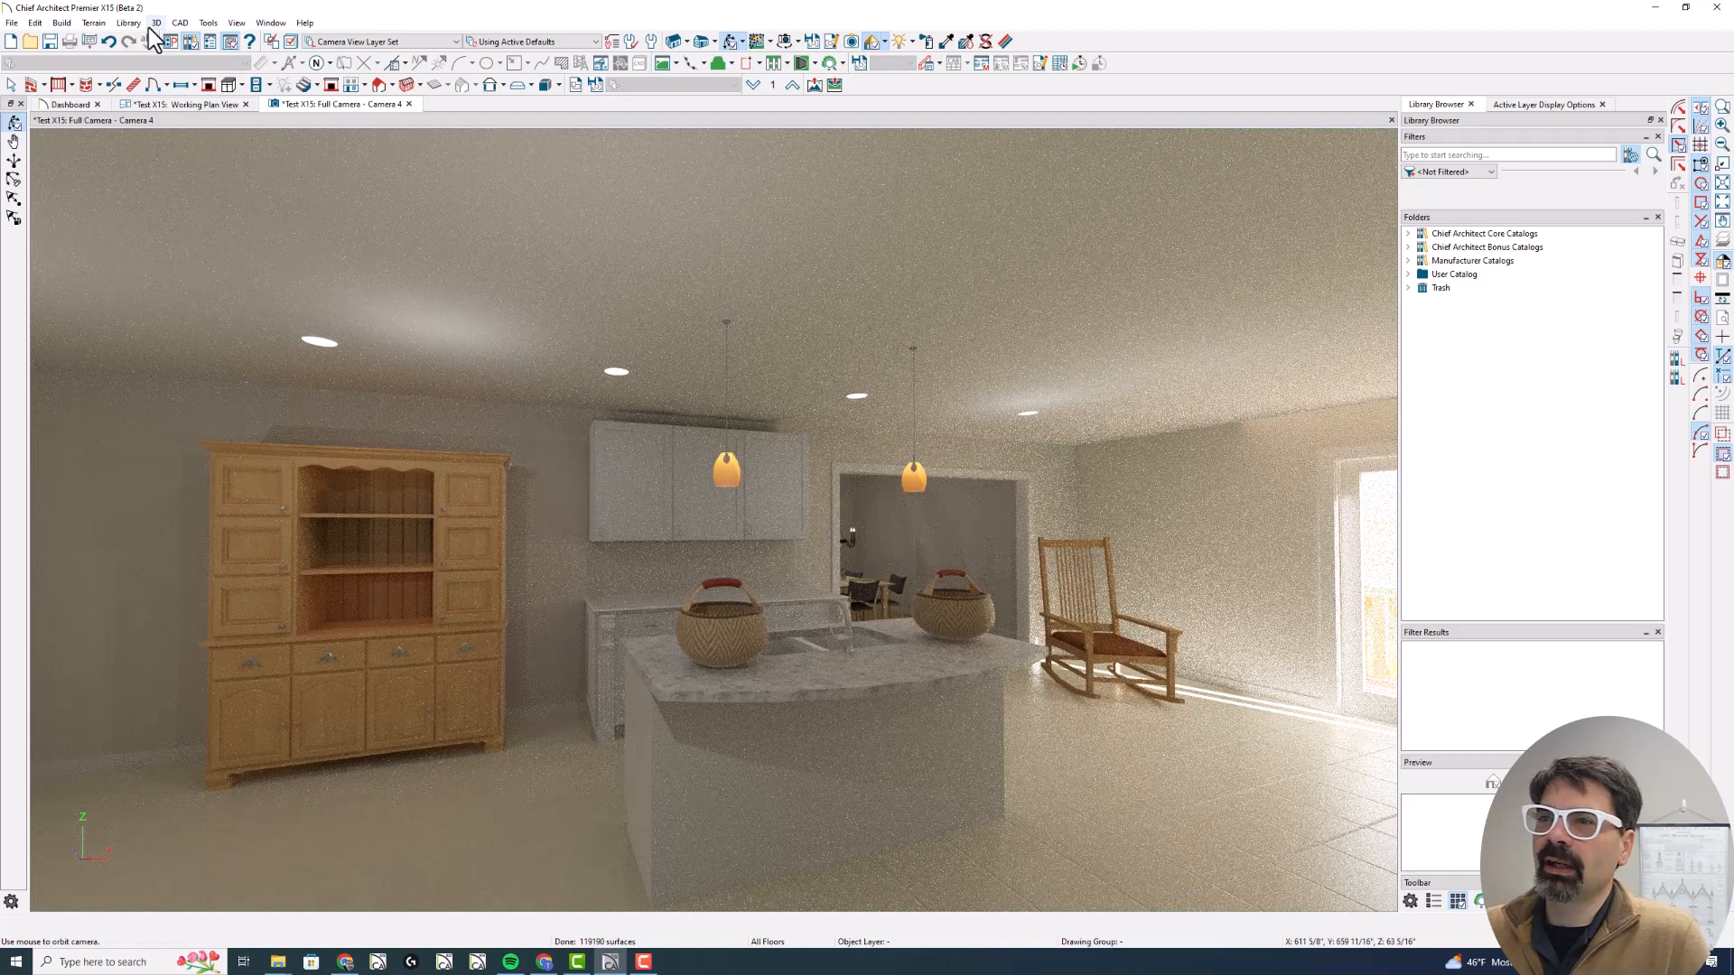
Denoise the grainy ray-traced kitchen view from the 3D menu into a smooth image
{"action": "left_click", "coordinate": [156, 21]}
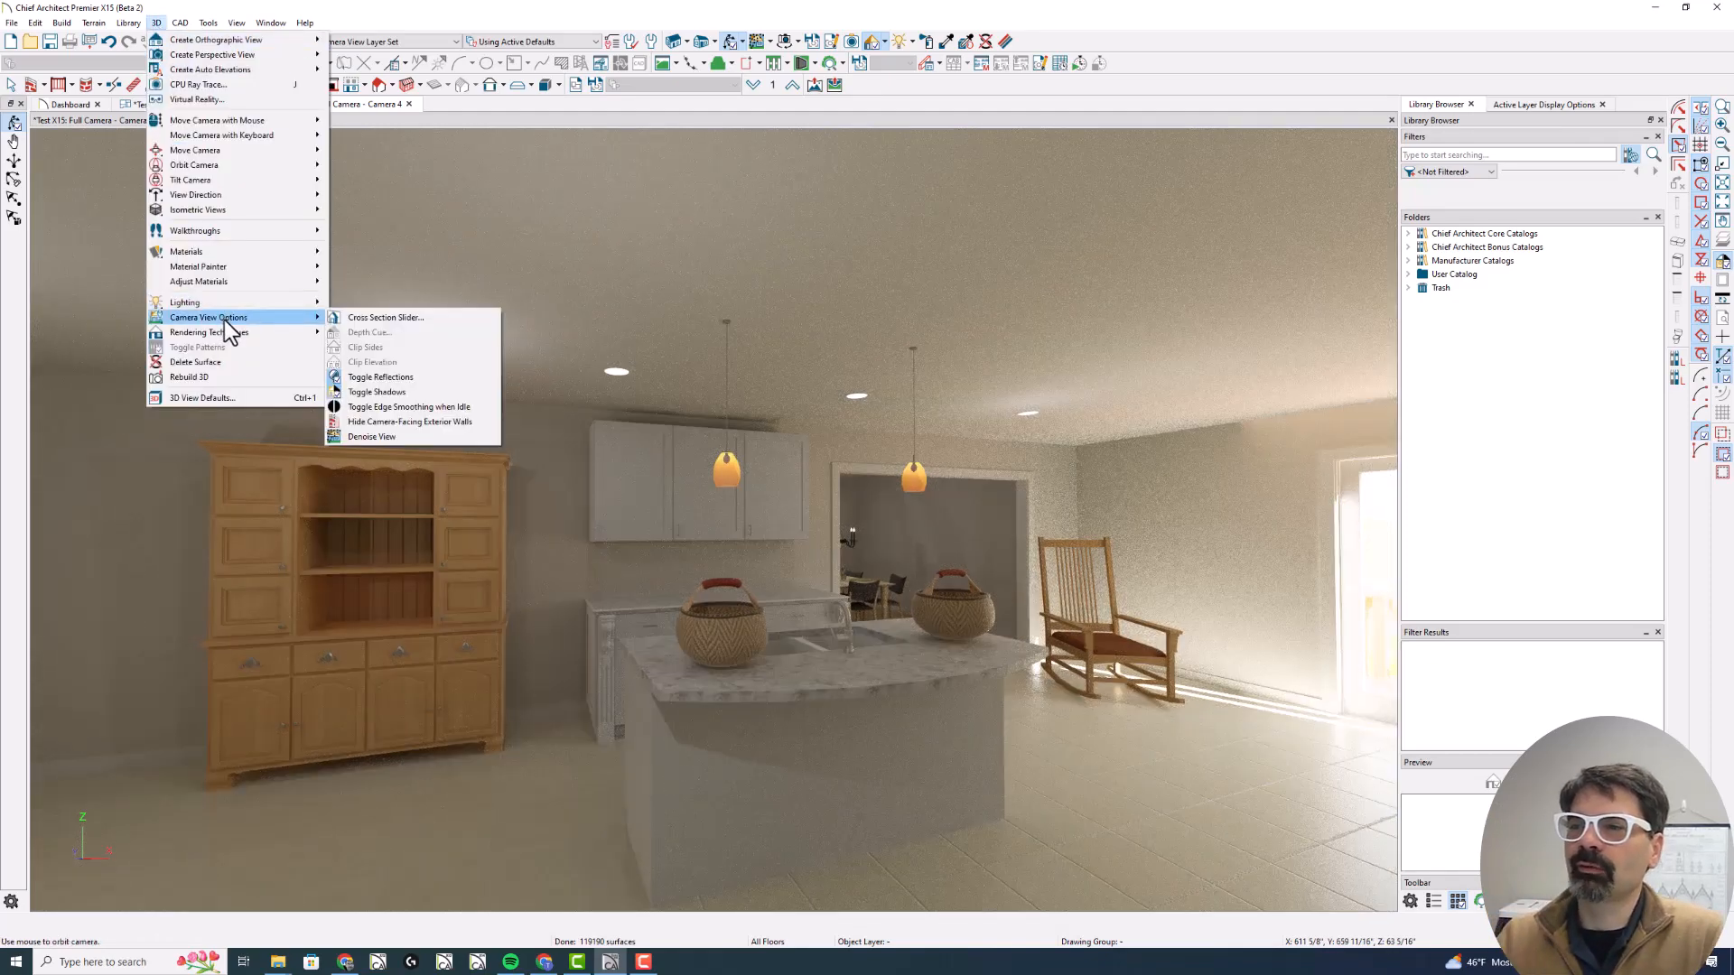
{"action": "mouse_move", "coordinate": [386, 436]}
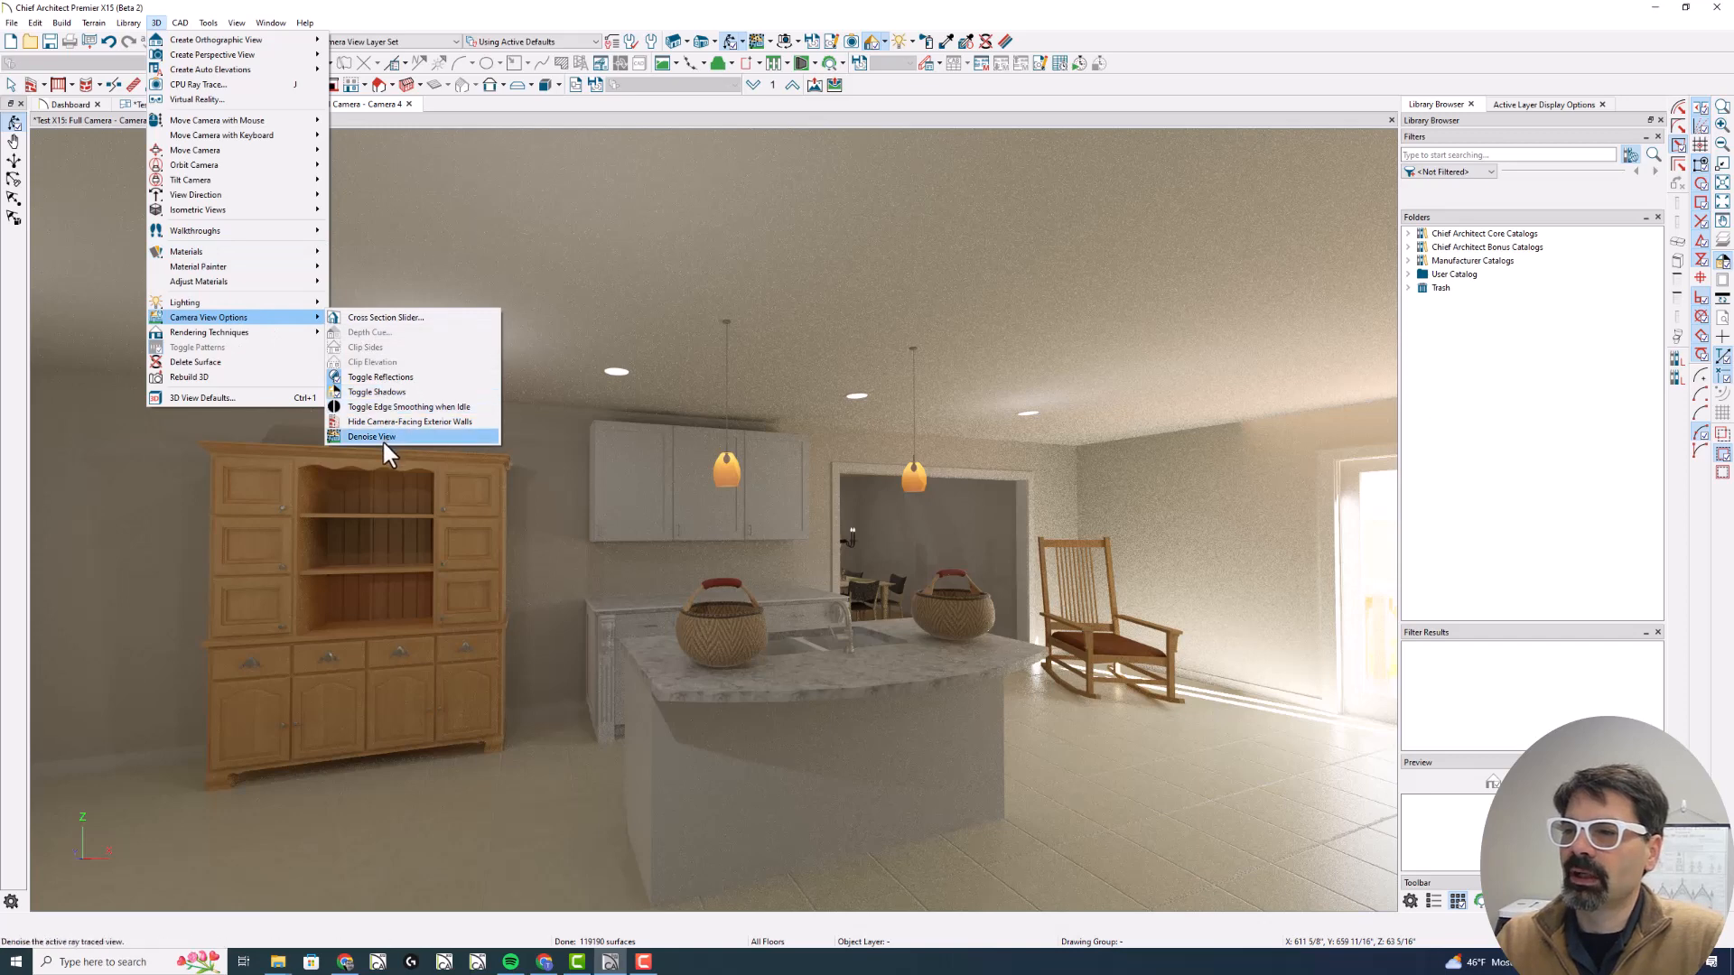
{"action": "left_click", "coordinate": [370, 435]}
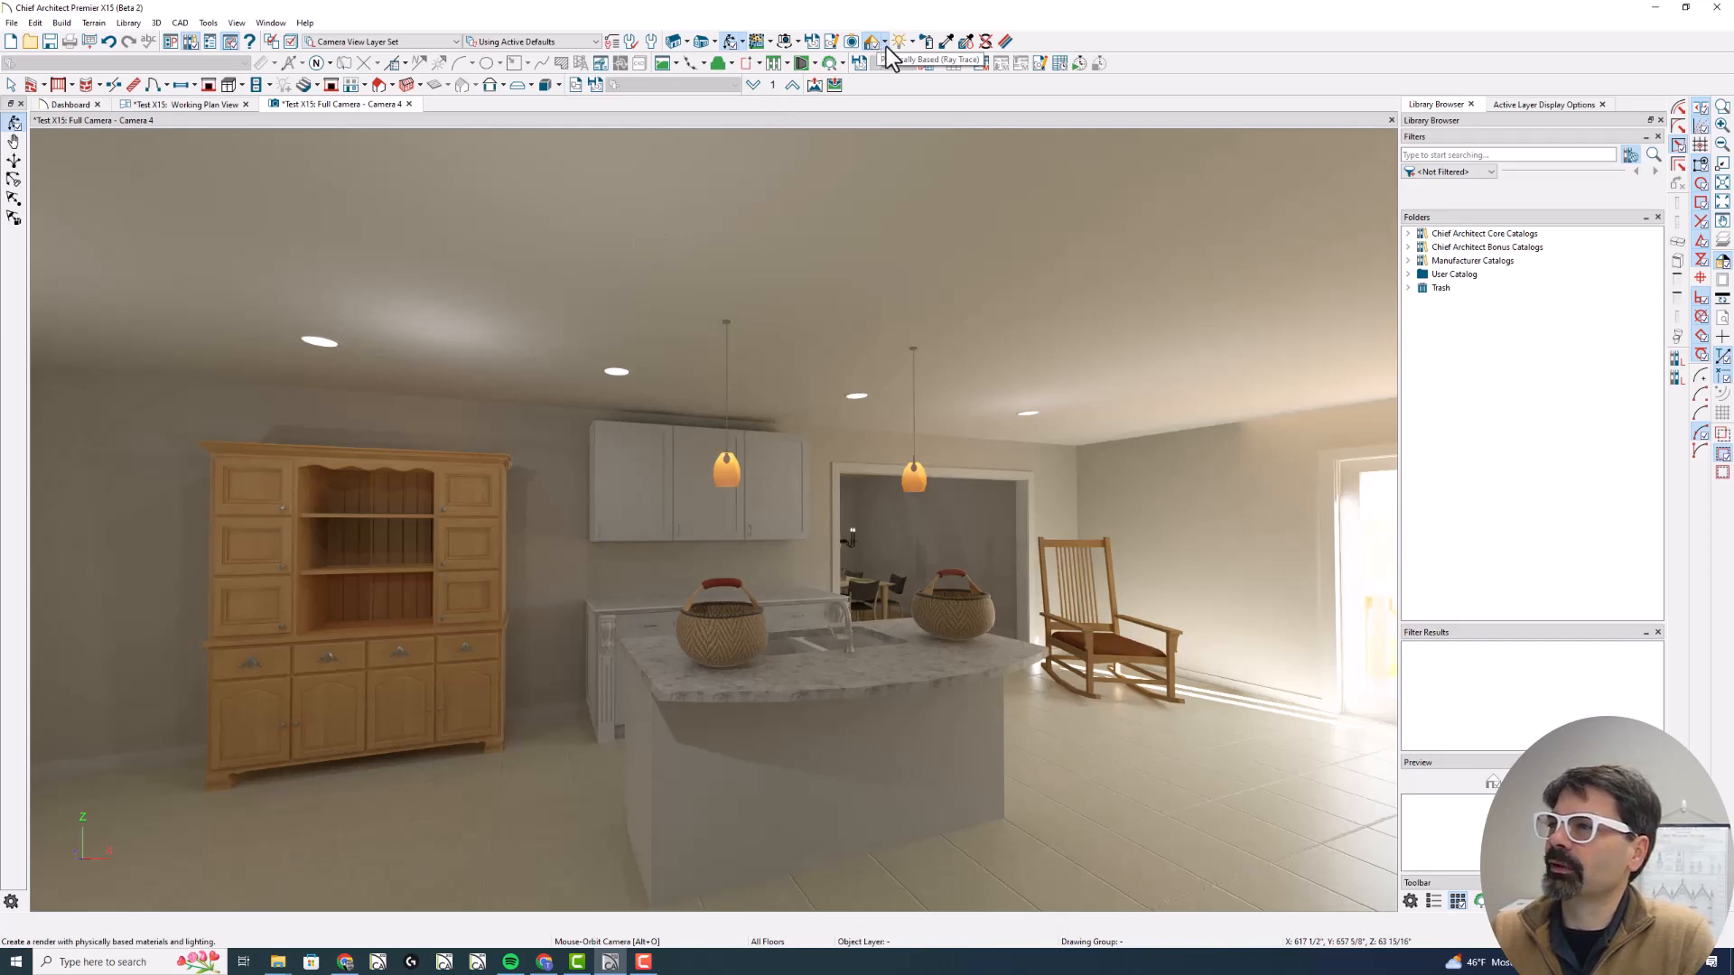
Set ray tracing to cap live samples at 750 maximum and denoise when complete
{"action": "left_click", "coordinate": [874, 42]}
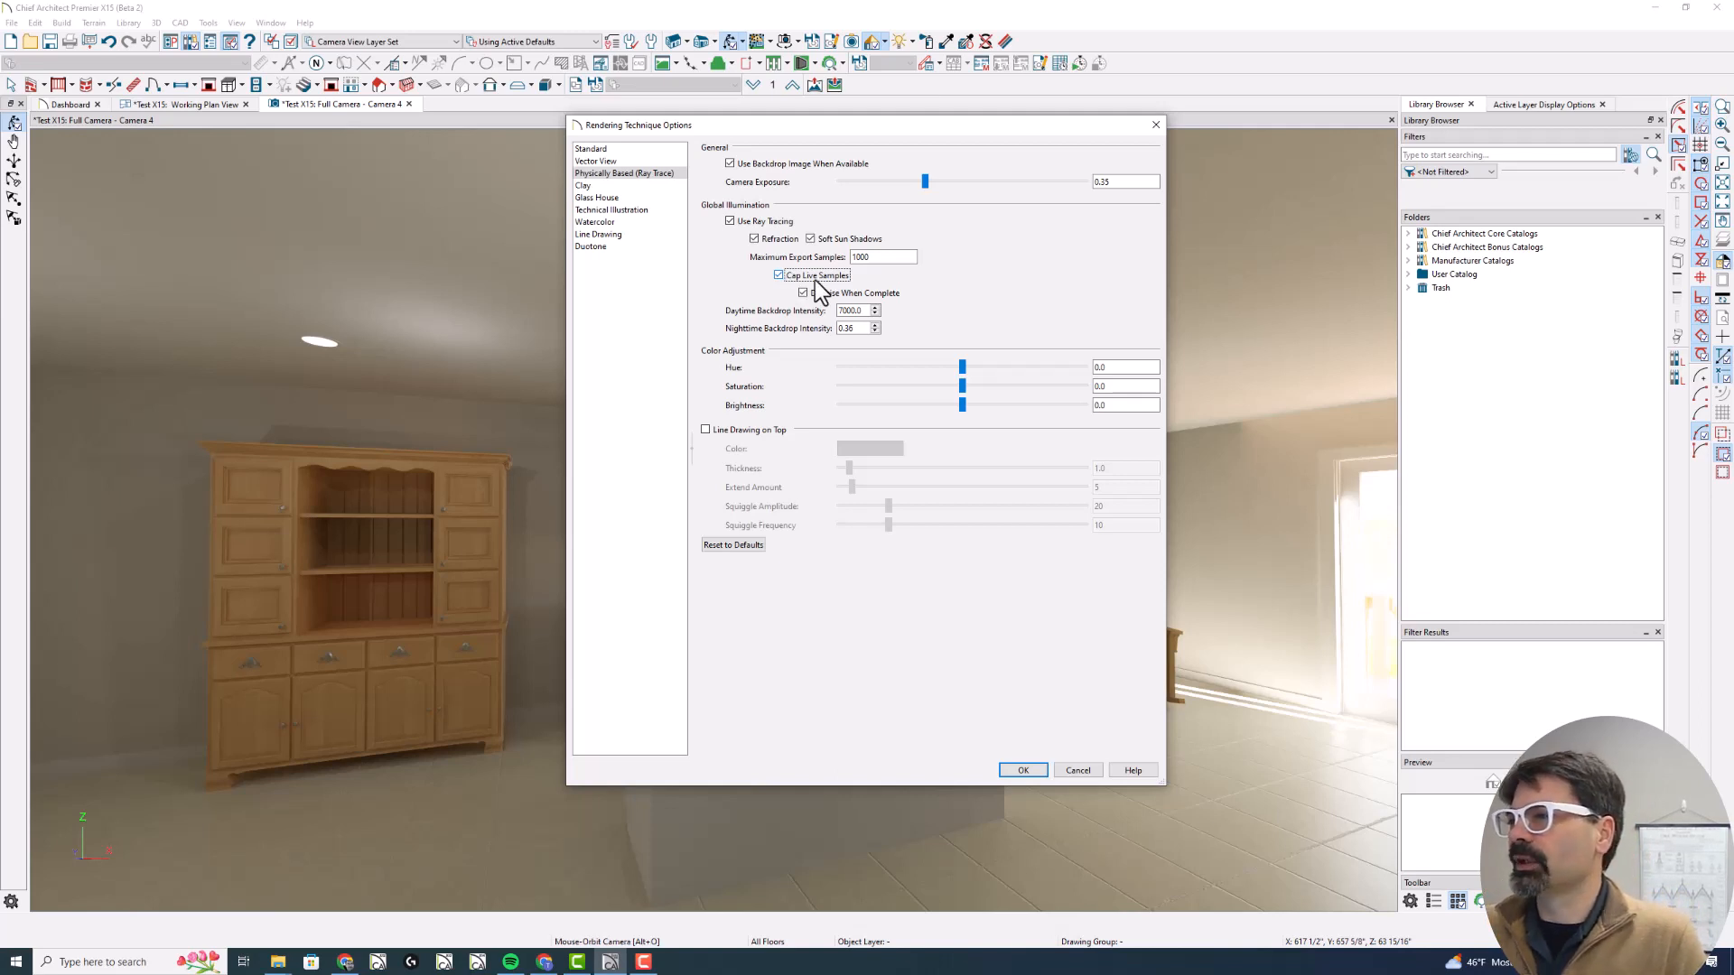
{"action": "left_click", "coordinate": [802, 292]}
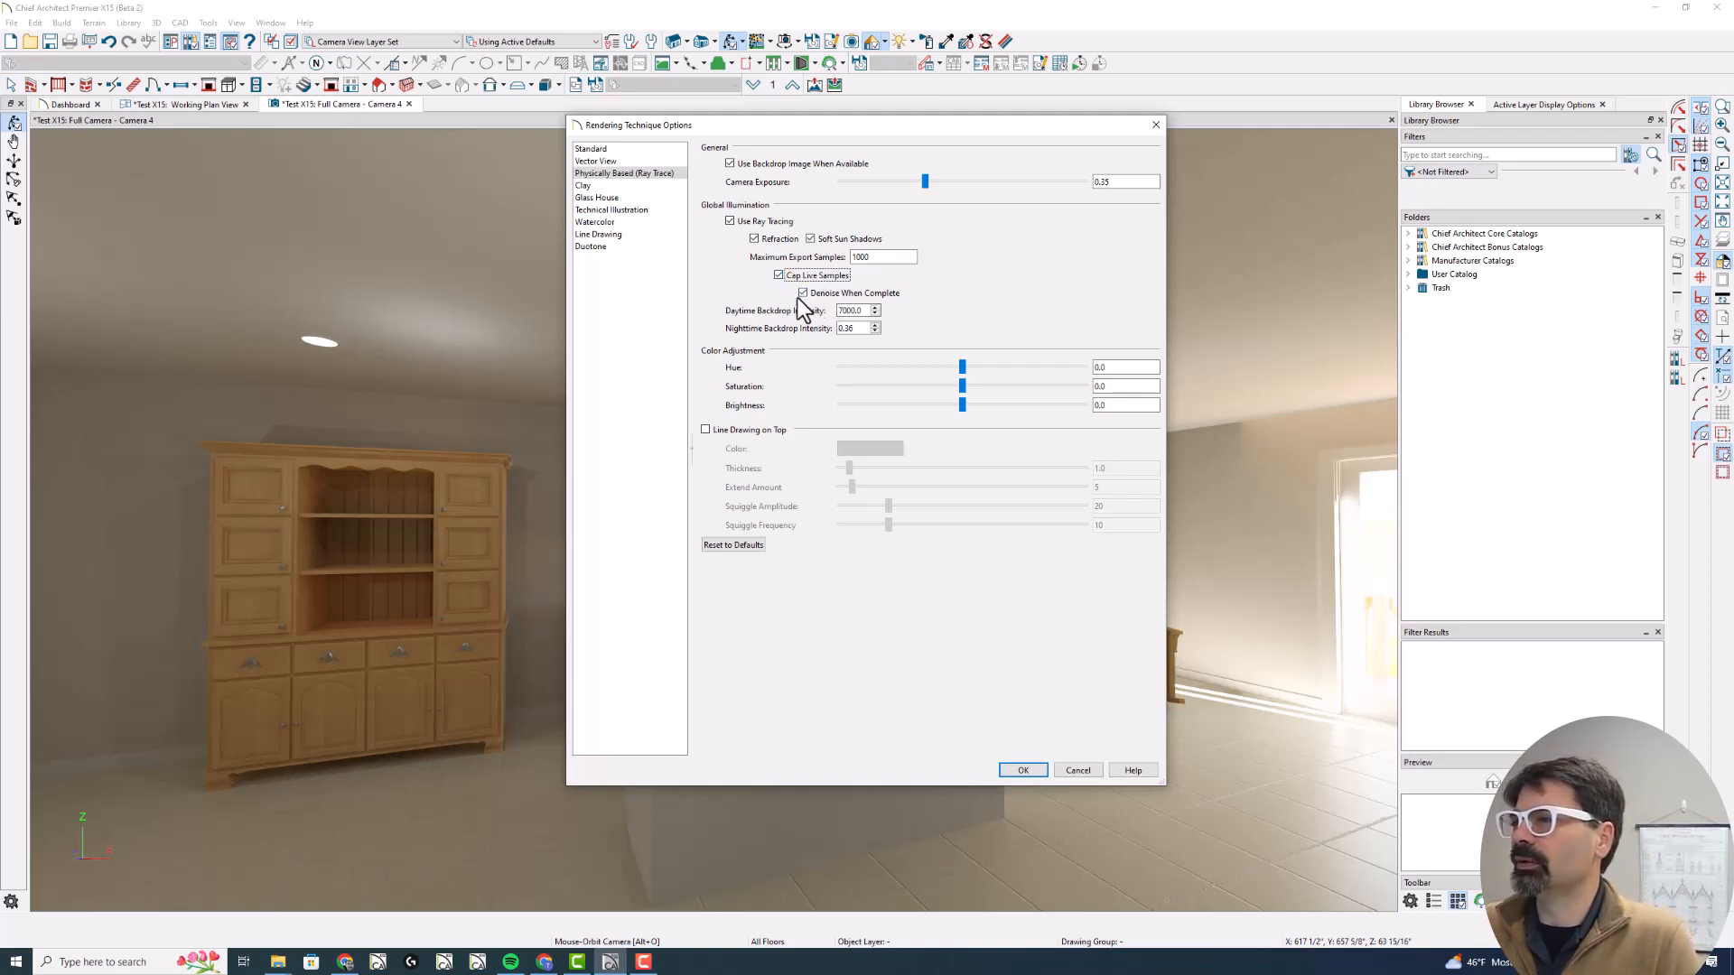
{"action": "left_click", "coordinate": [802, 293]}
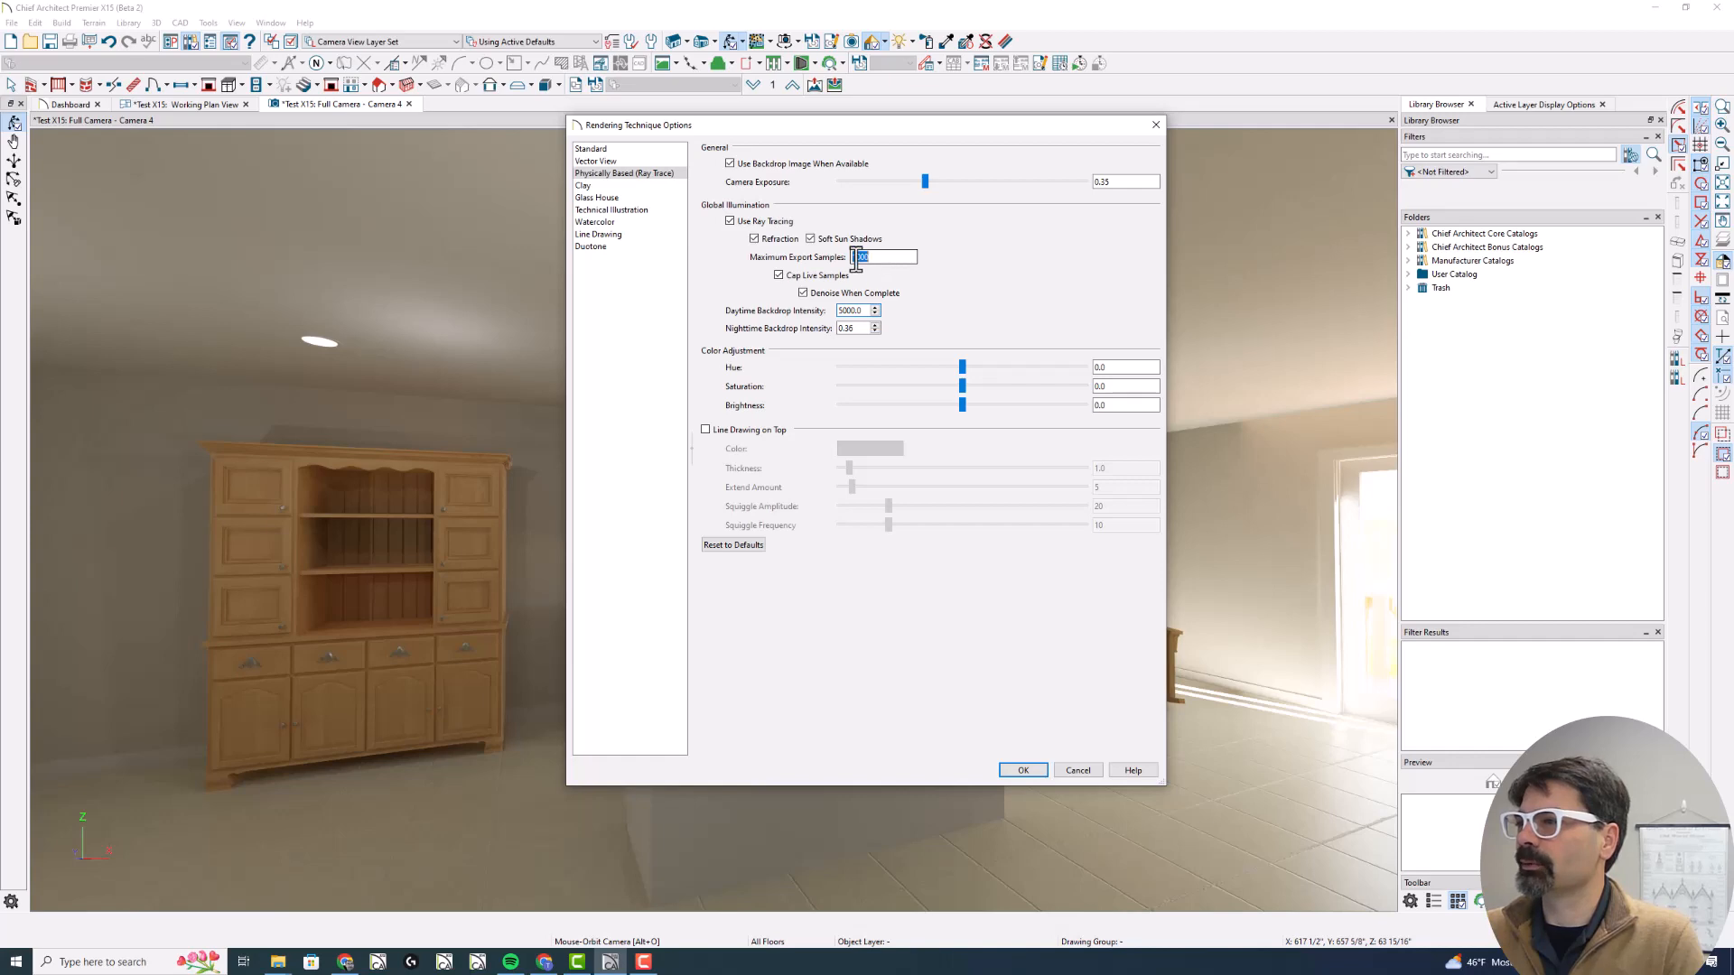
{"action": "type", "text": "750"}
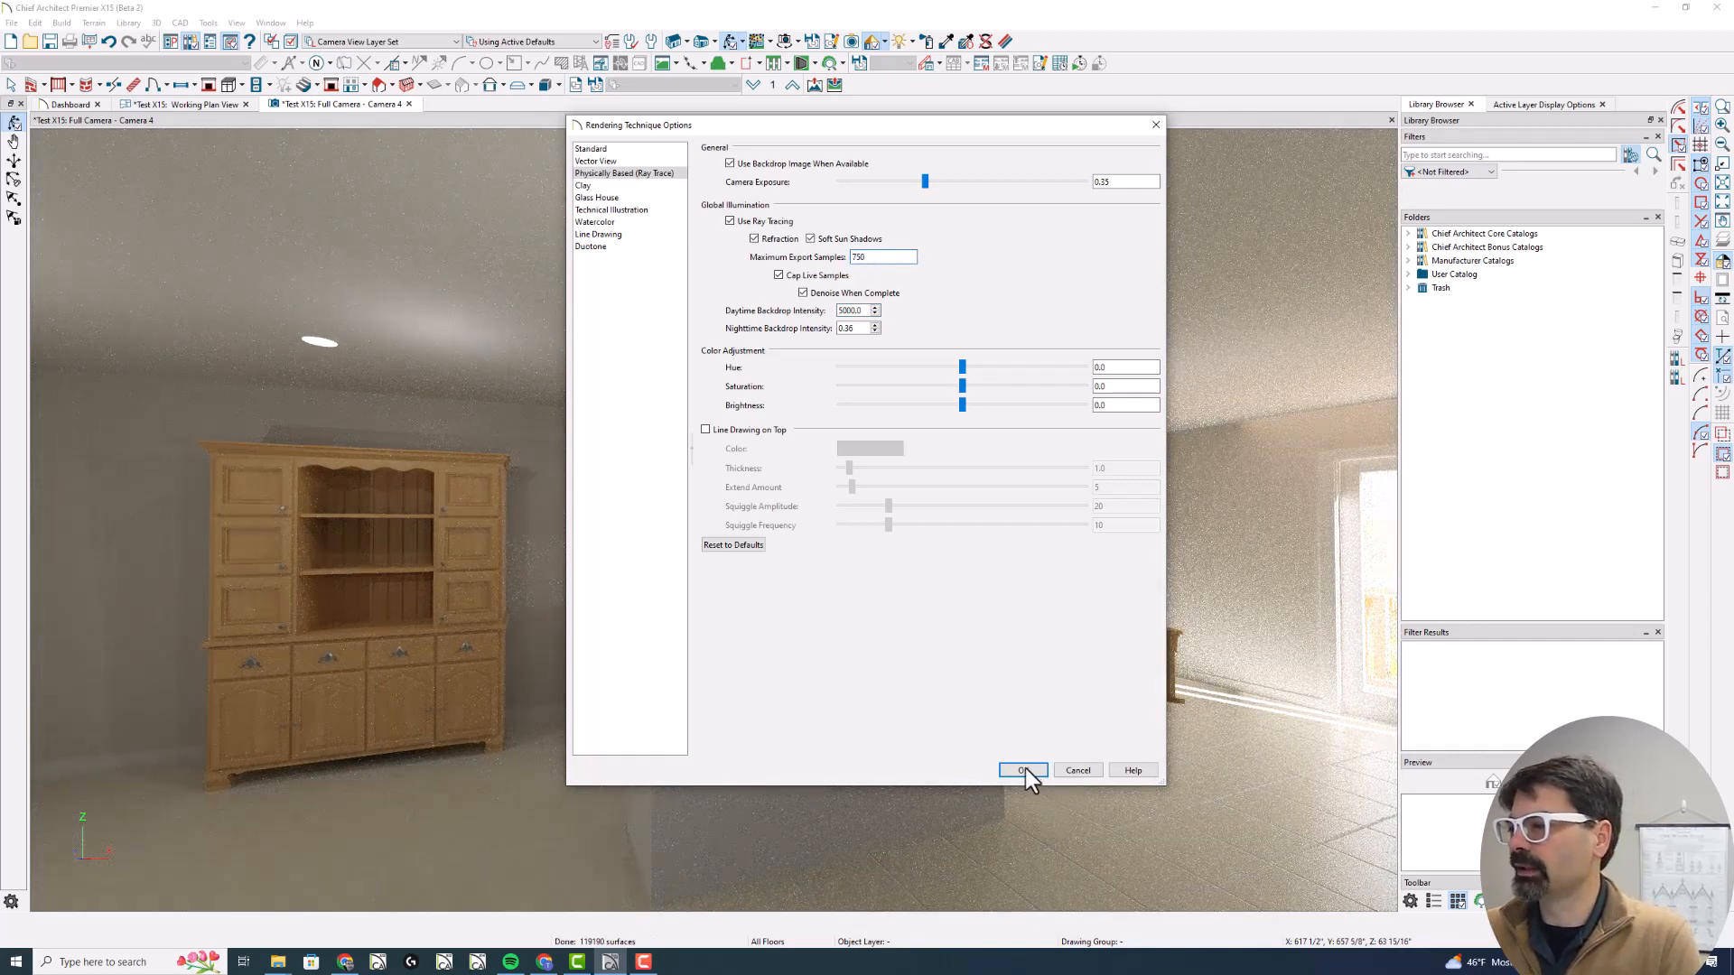
{"action": "left_click", "coordinate": [1019, 769]}
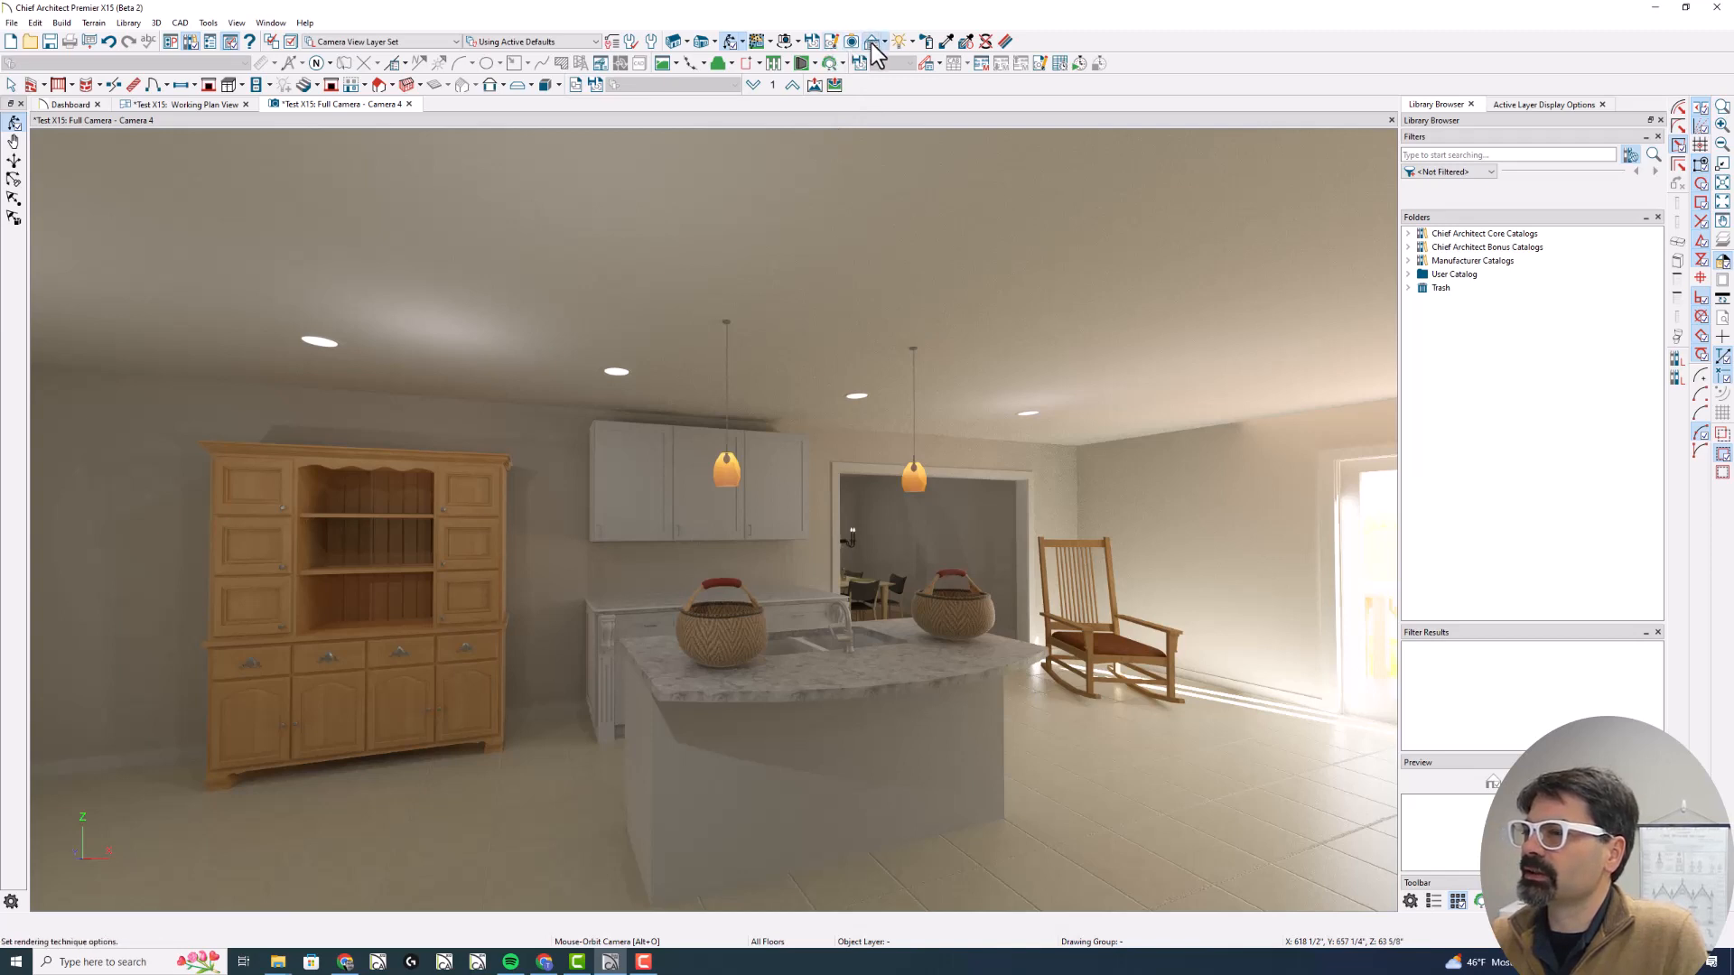
Lower the maximum export samples to 200, keeping capping and auto-denoise enabled
{"action": "left_click", "coordinate": [871, 42]}
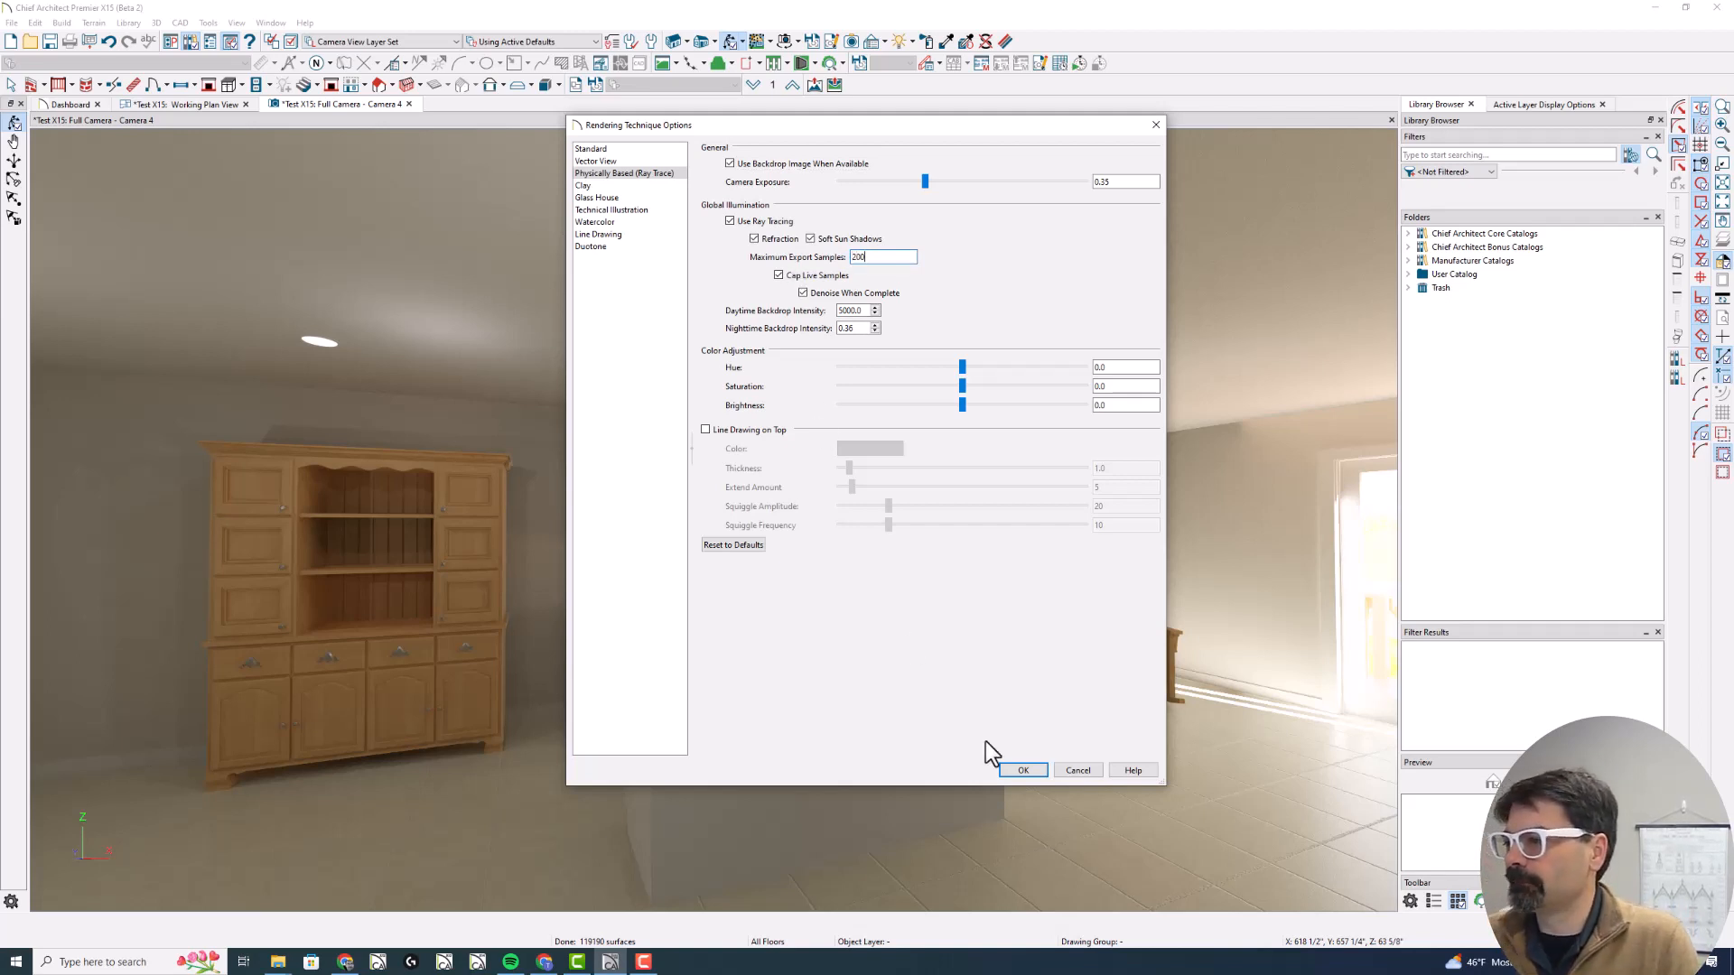
{"action": "left_click", "coordinate": [1021, 770]}
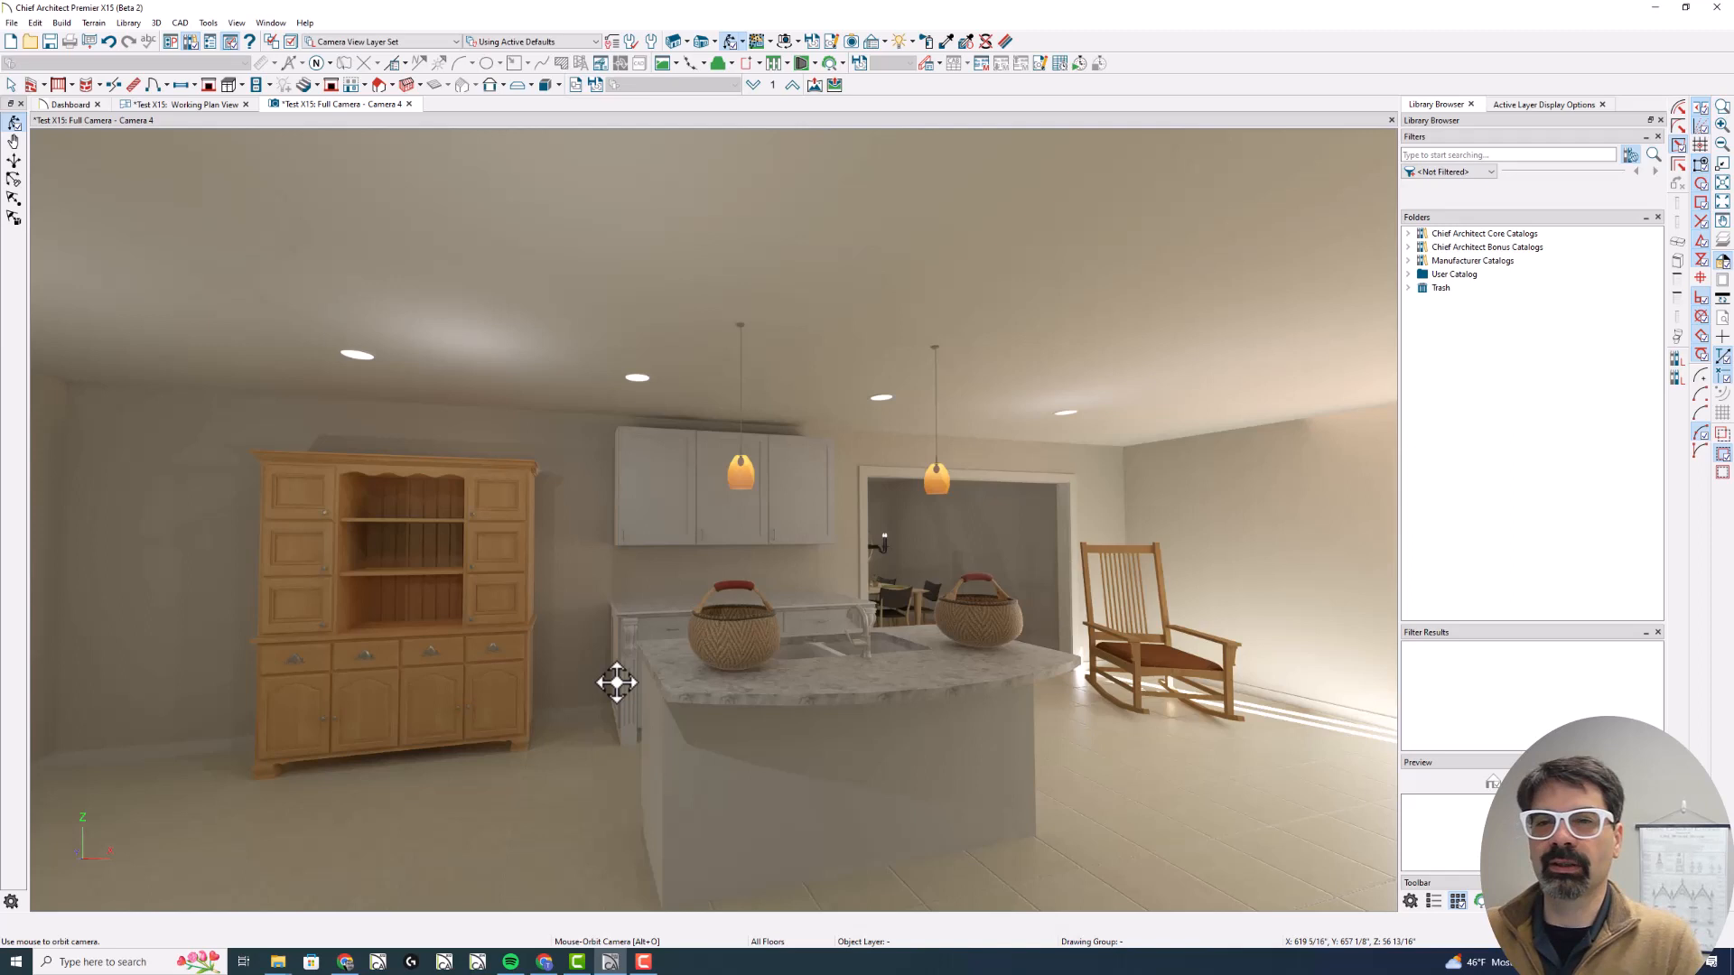
{"action": "mouse_move", "coordinate": [520, 669]}
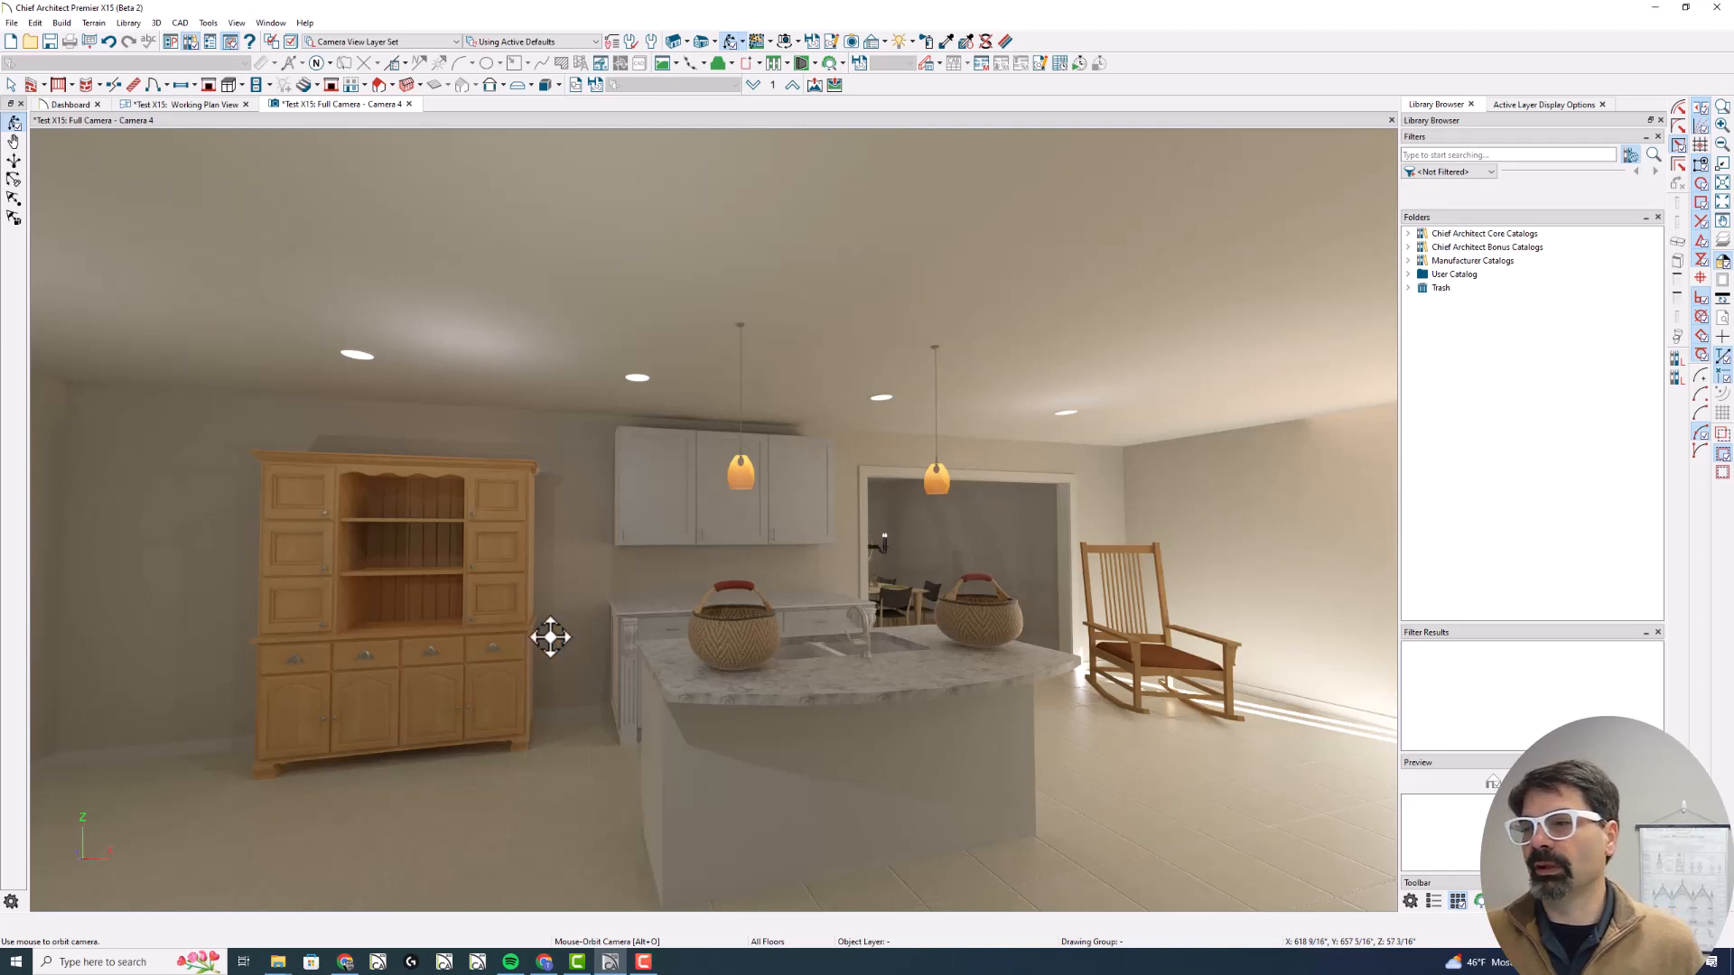
{"action": "mouse_move", "coordinate": [1136, 439]}
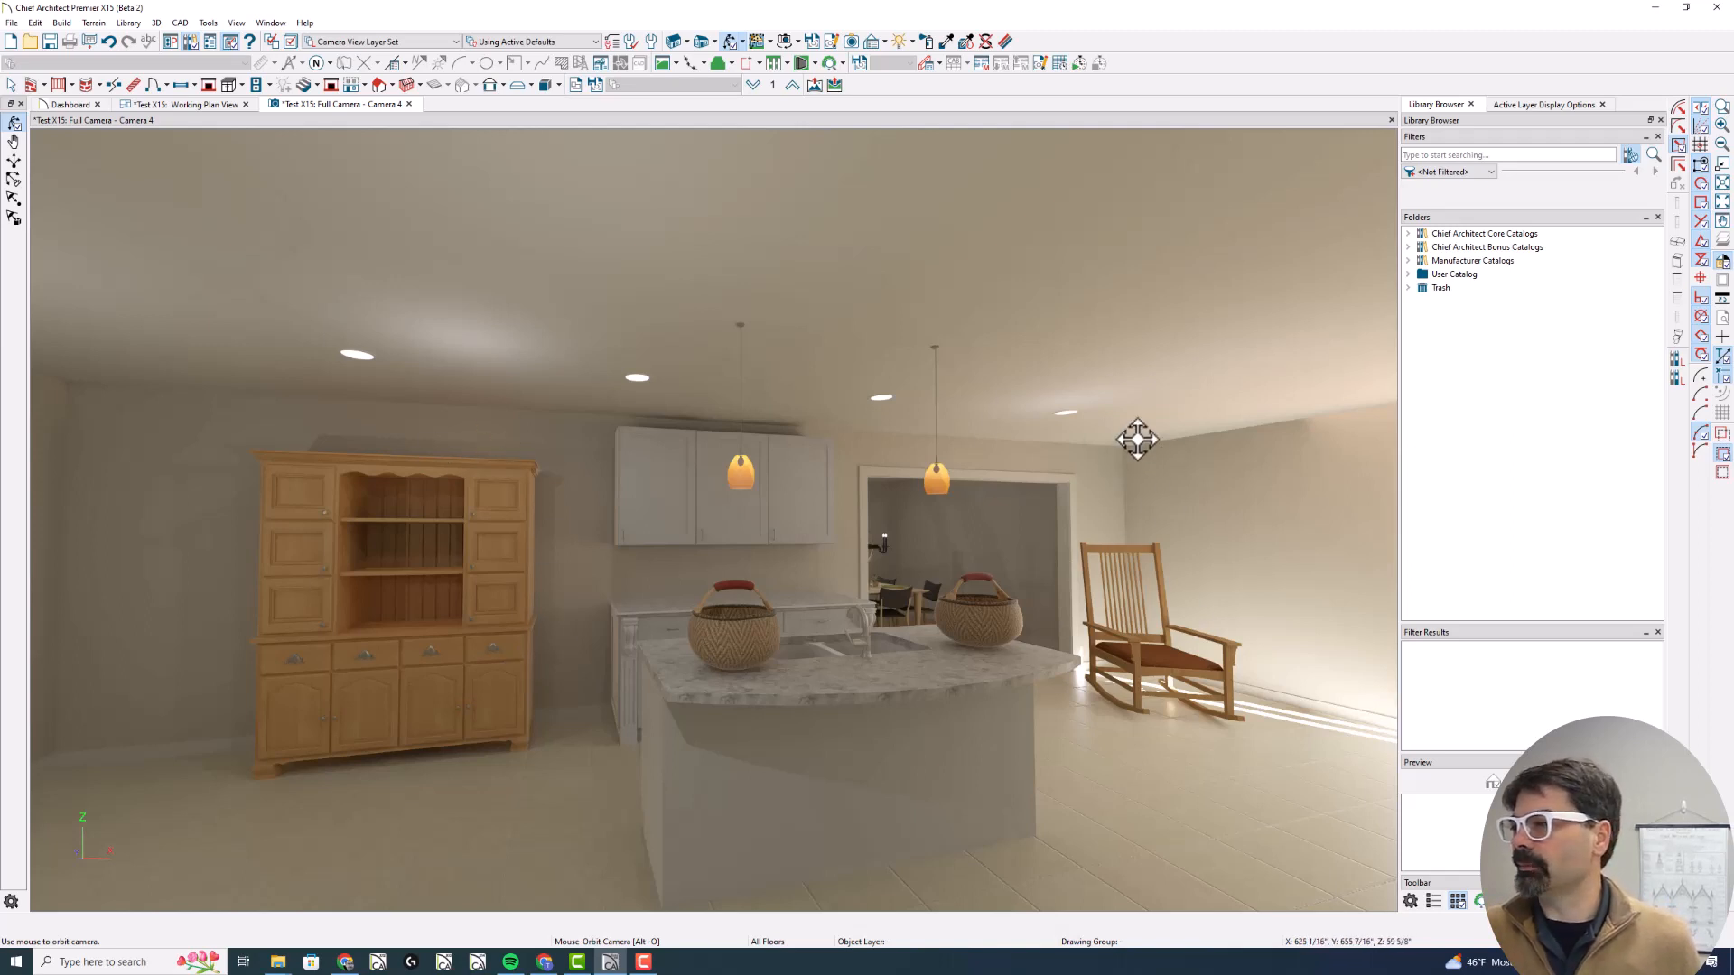
{"action": "mouse_move", "coordinate": [1114, 713]}
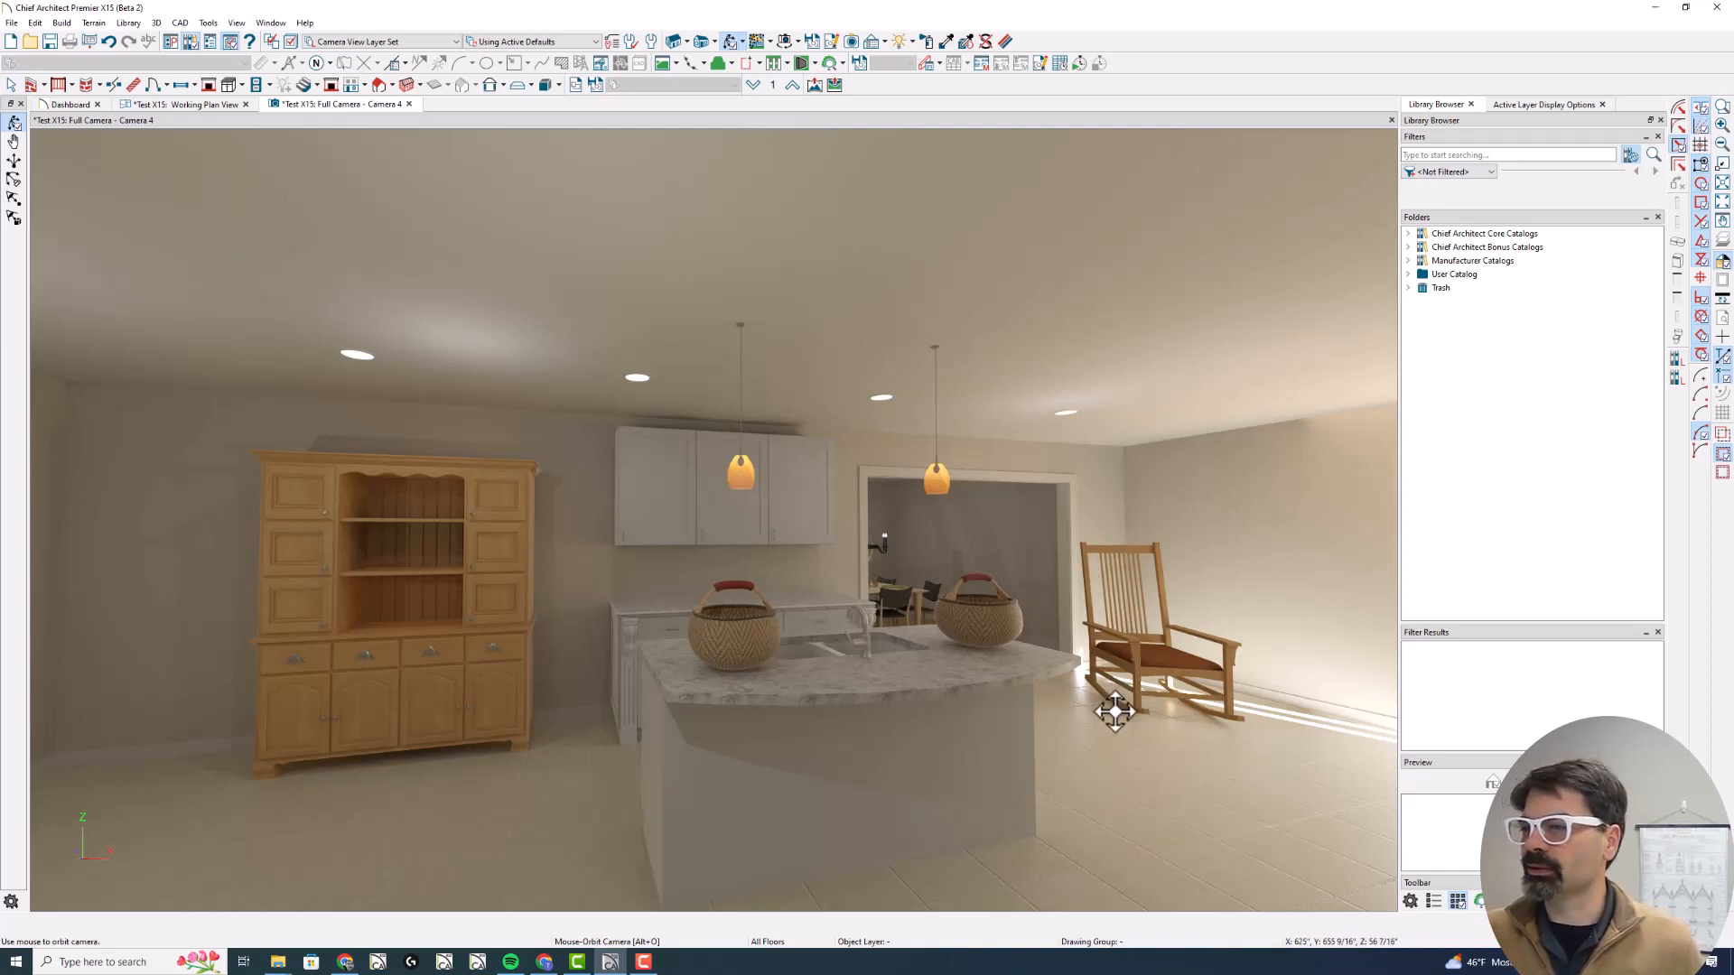